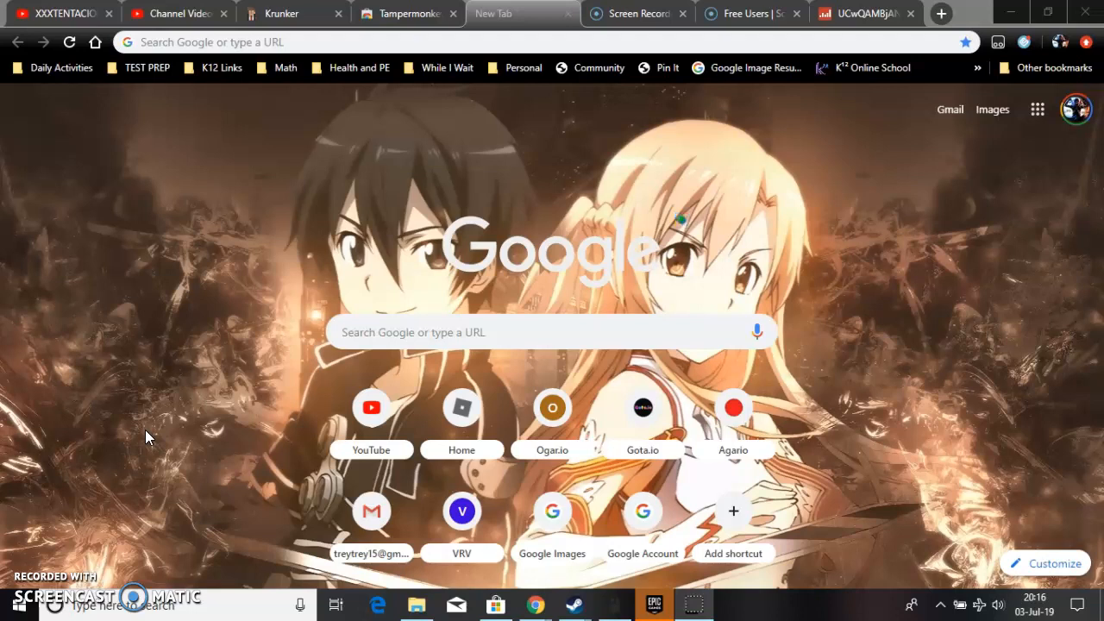
mouse_move(203, 112)
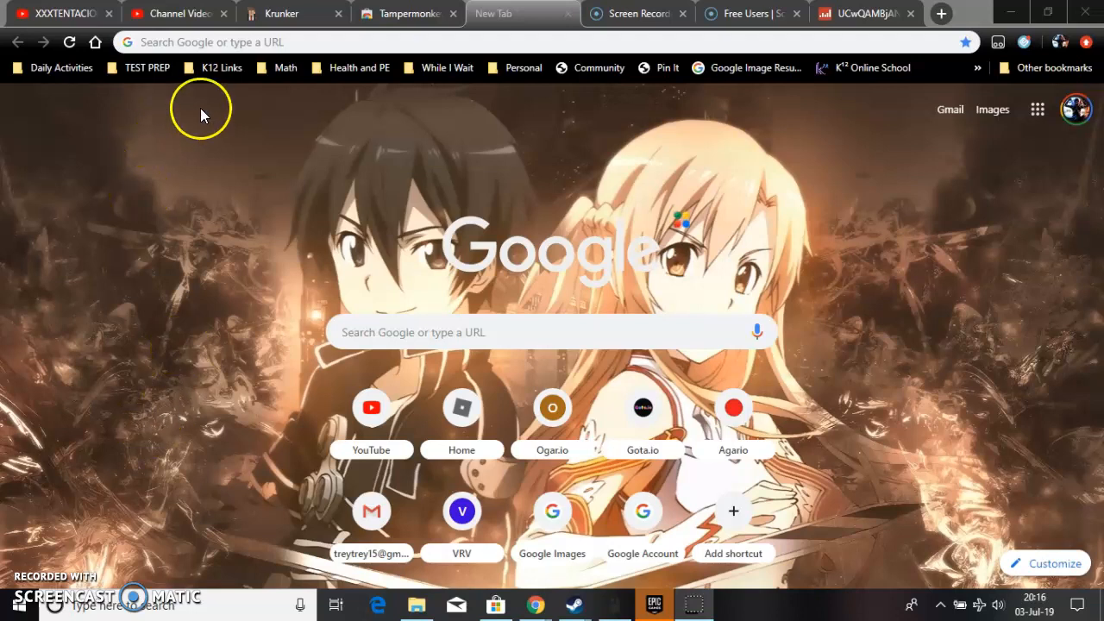
mouse_move(301, 95)
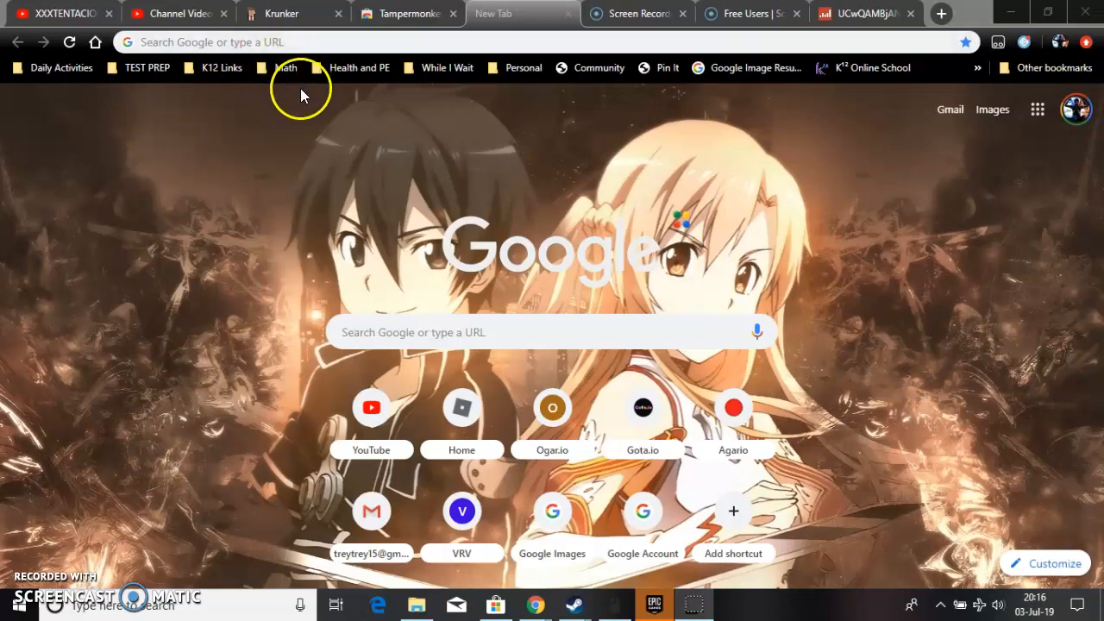
mouse_move(303, 83)
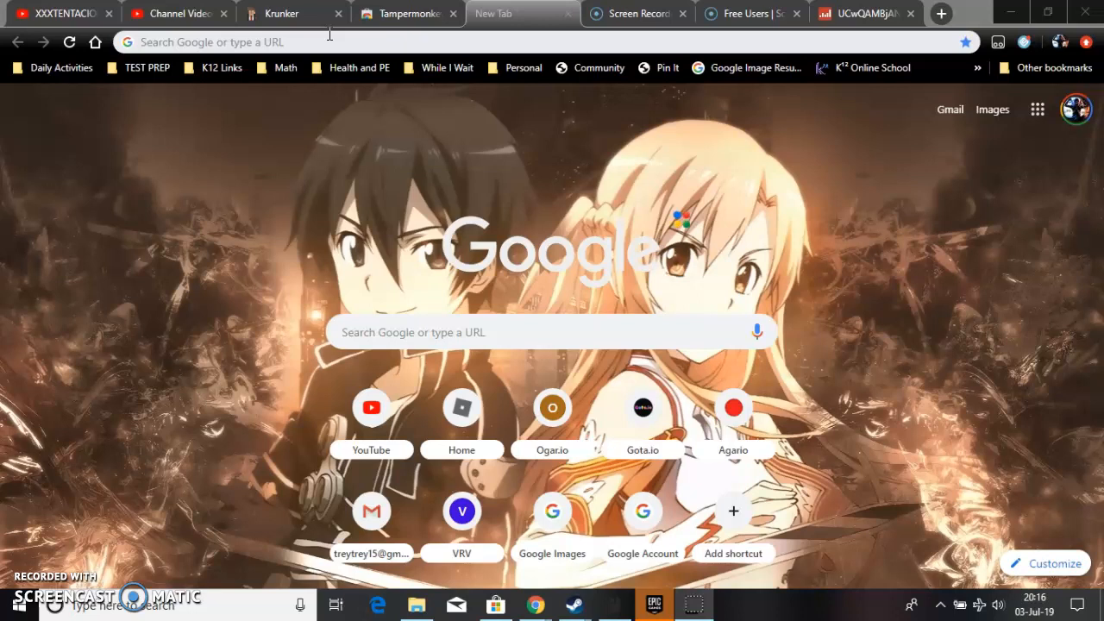
Show the Tampermonkey listing in the Chrome Web Store, confirming it is already installed.
click(405, 14)
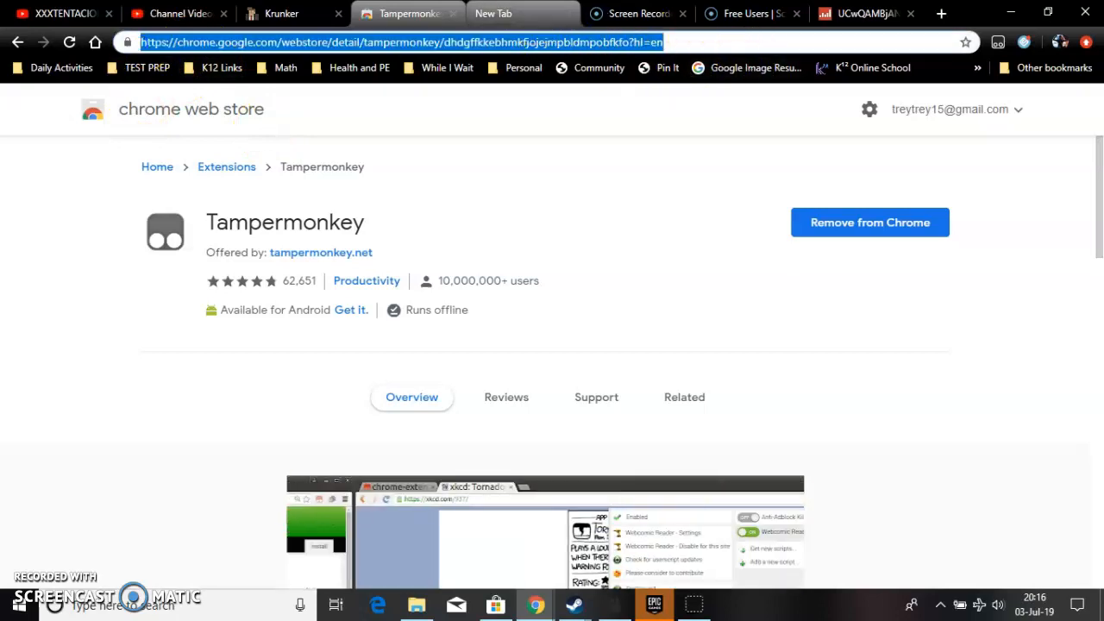
Search Google for 'krunker.io scripts' from a new tab and load the results.
click(521, 13)
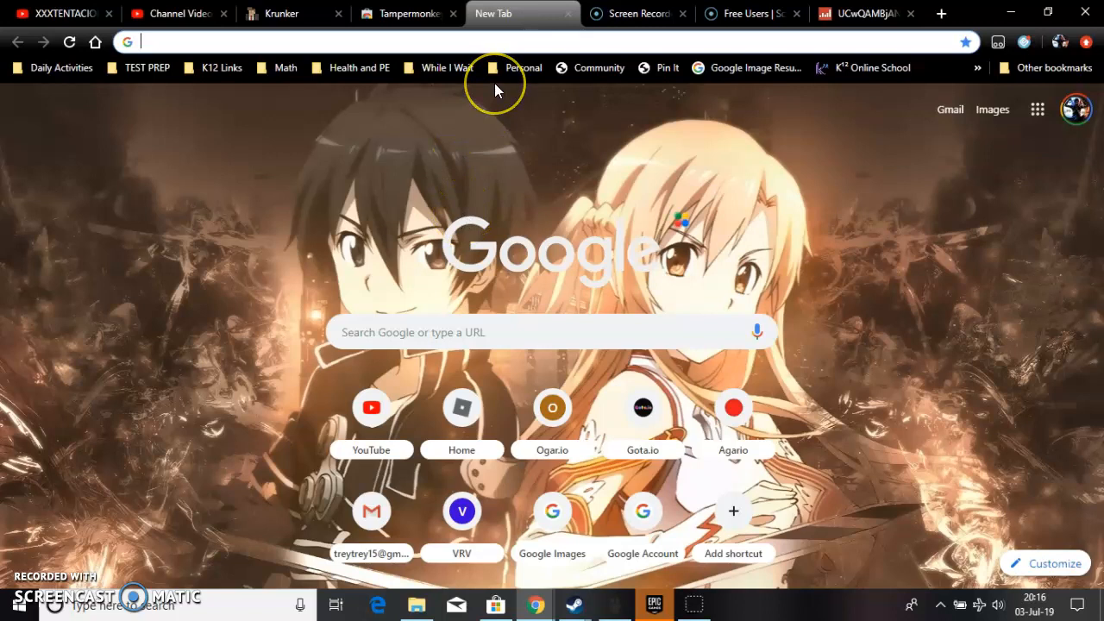
mouse_move(497, 90)
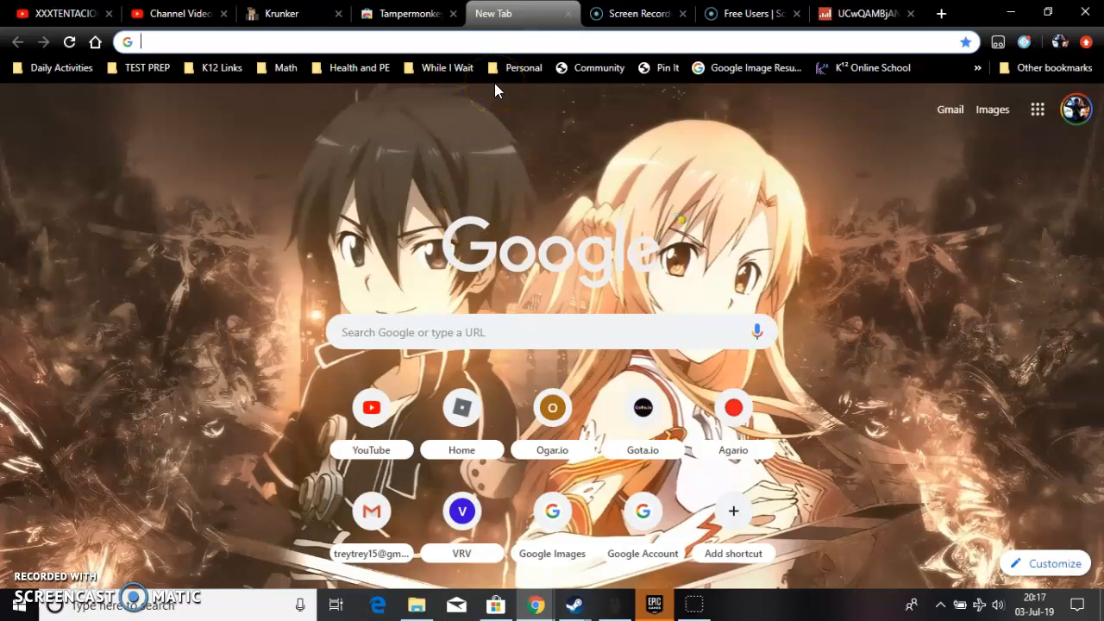
text(kinemaster)
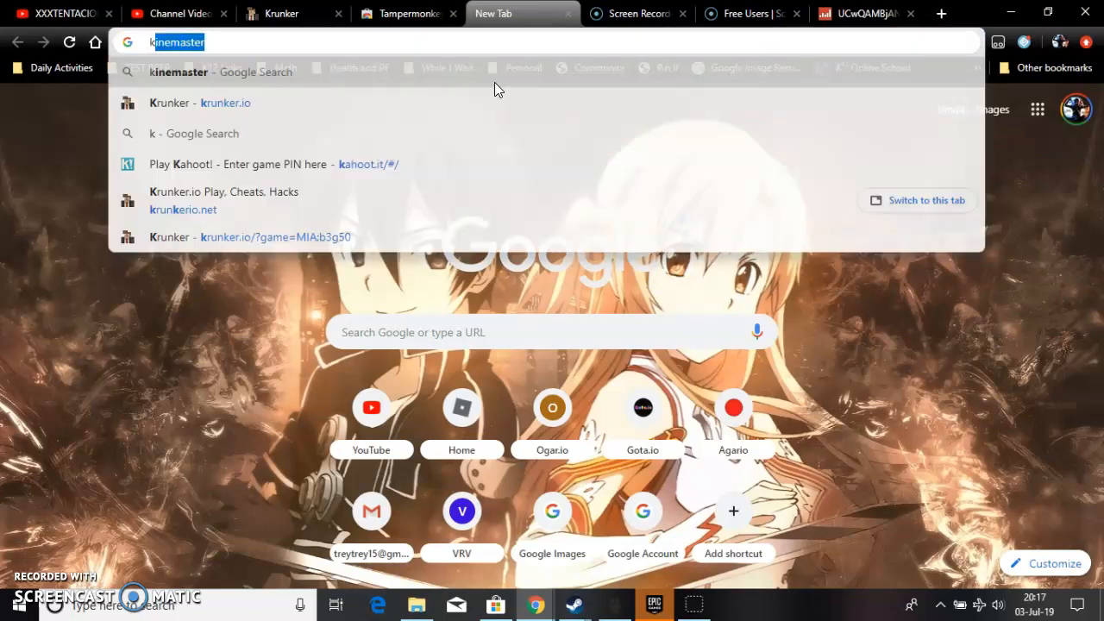
text(krunker.io)
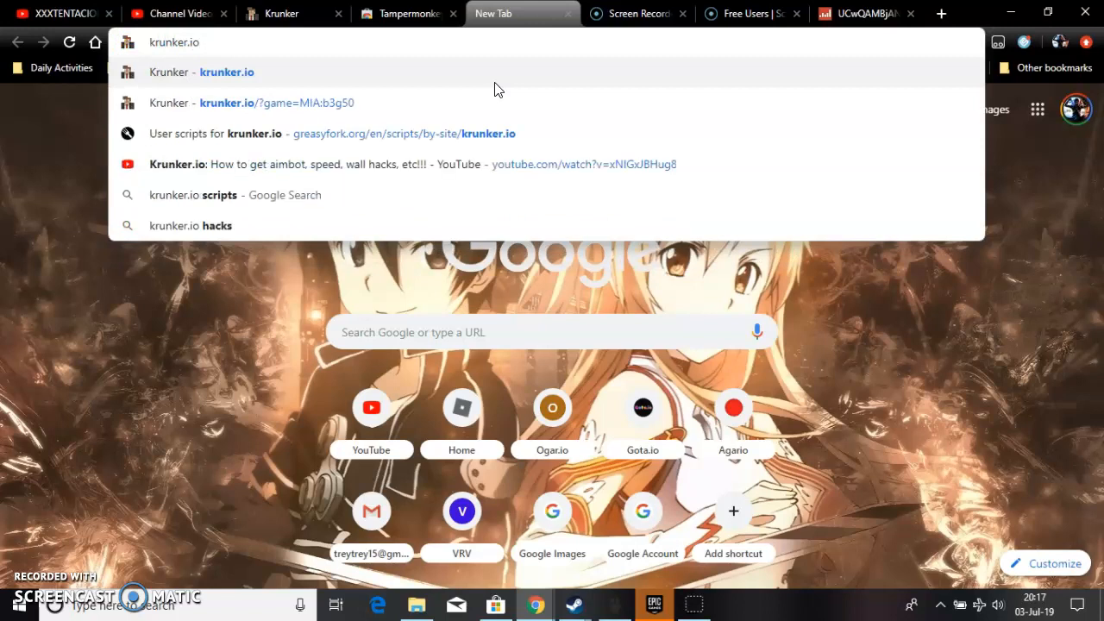
click(234, 193)
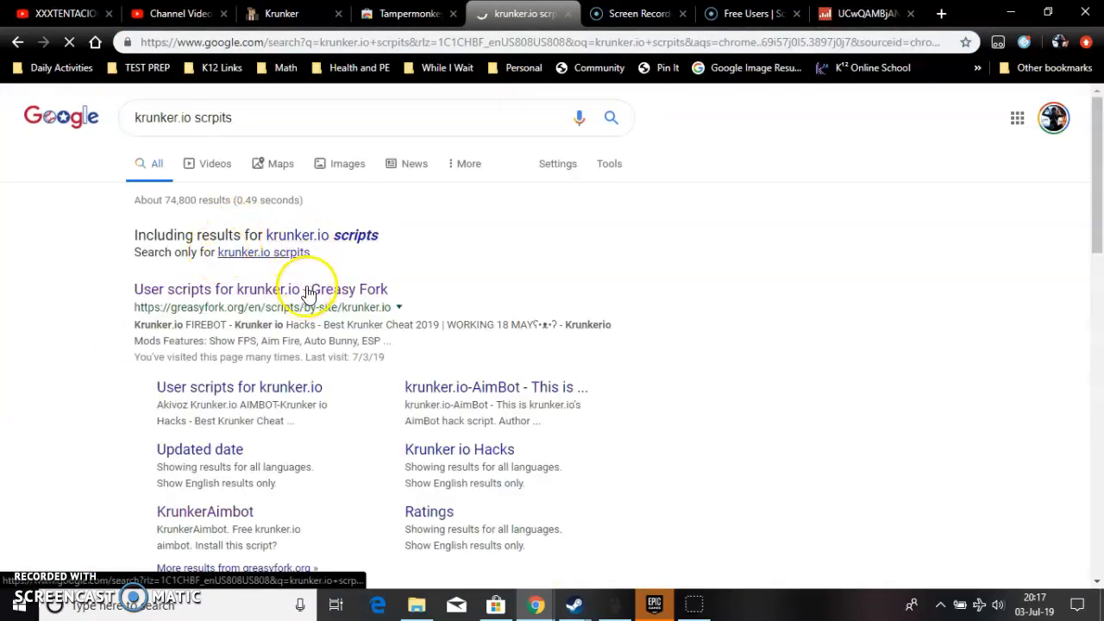
Open Greasy Fork's 'User scripts for krunker.io' result and look down the script entries.
click(259, 290)
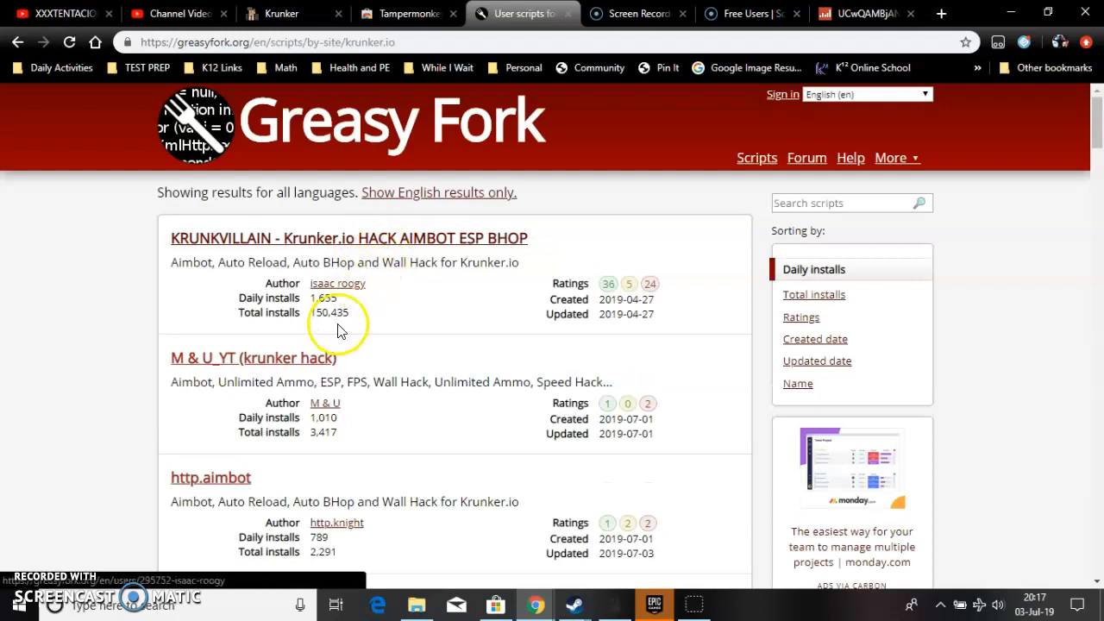
scroll(down, 3)
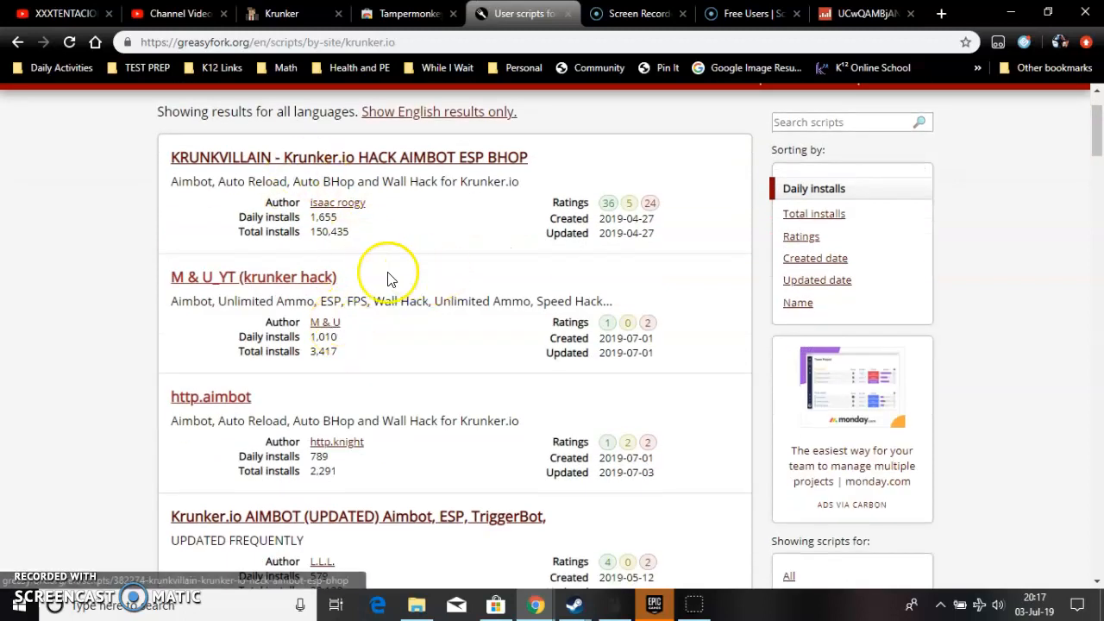
scroll(down, 3)
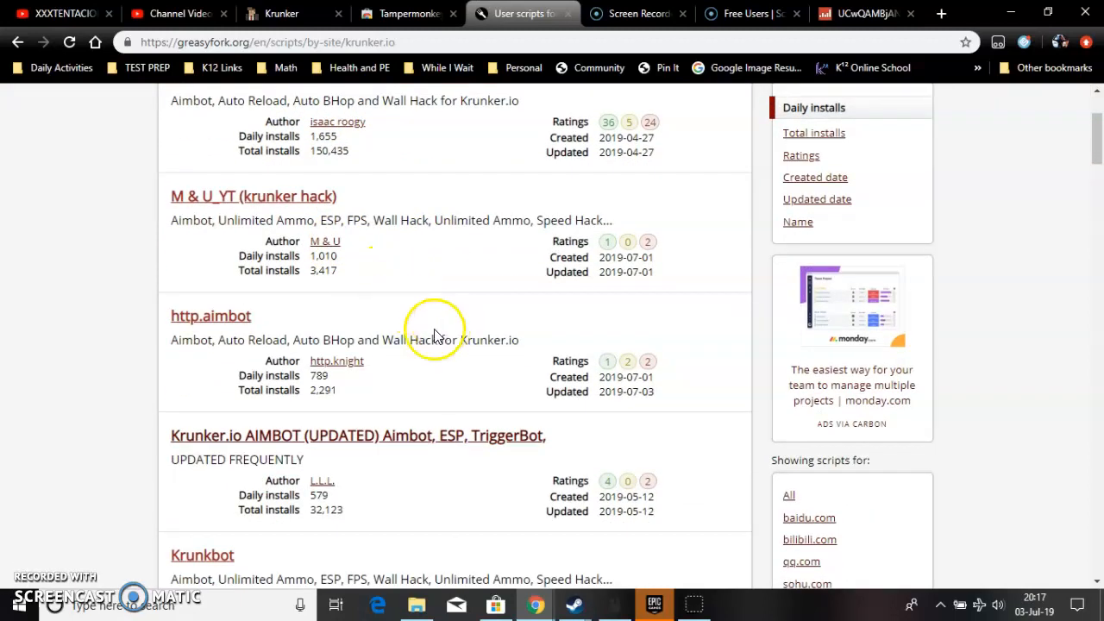
mouse_move(543, 388)
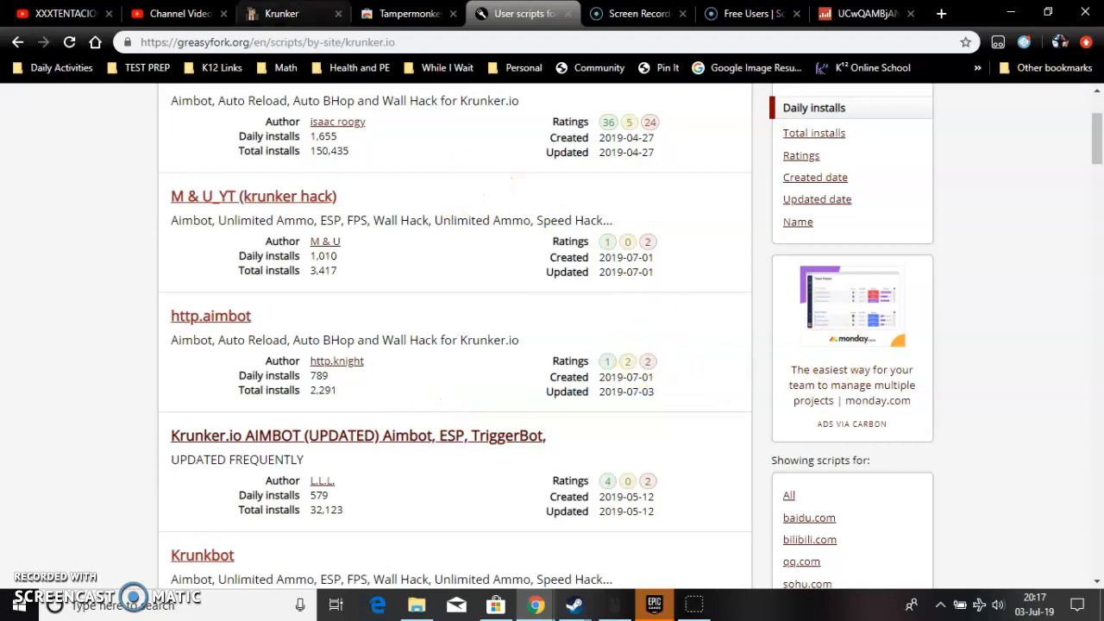
Join a new Krunker.io lobby since the game is full, then return to the Tampermonkey listing.
click(279, 14)
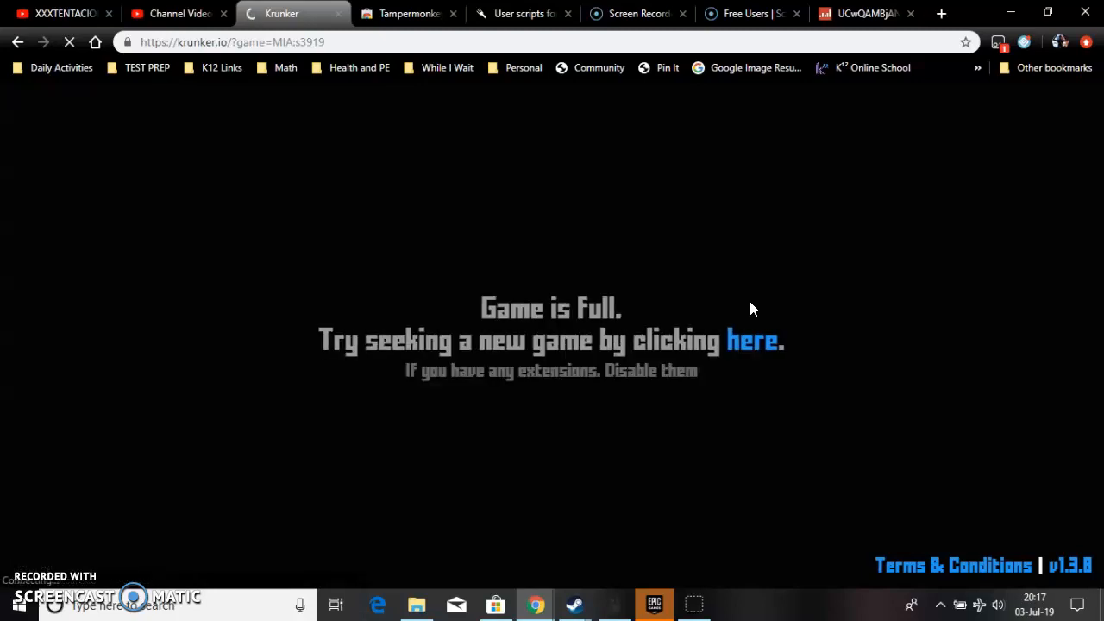
mouse_move(752, 349)
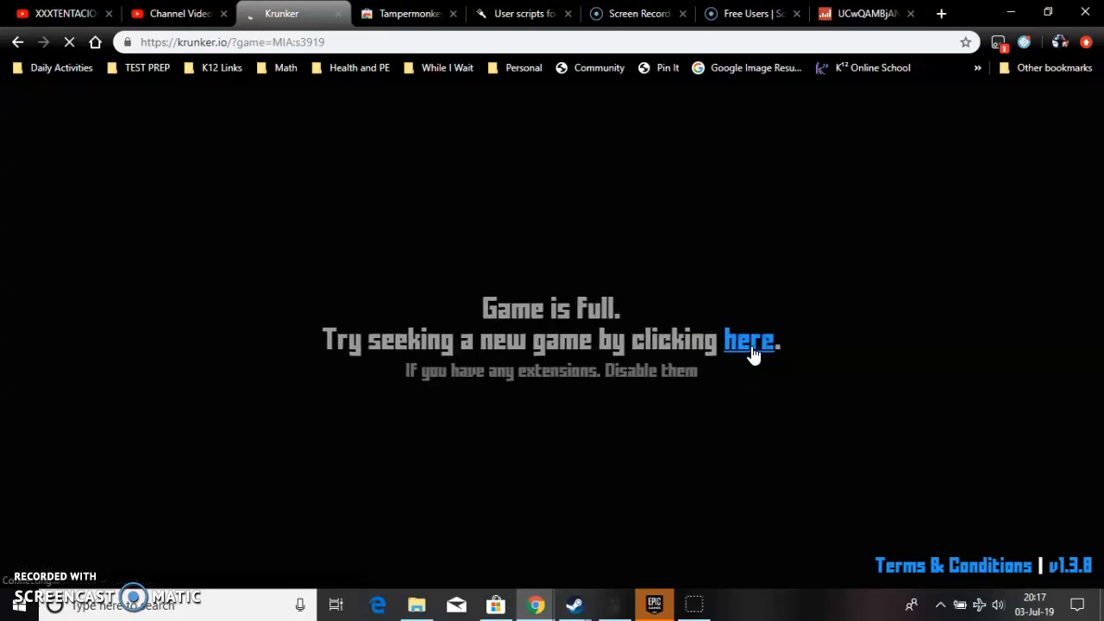
click(749, 339)
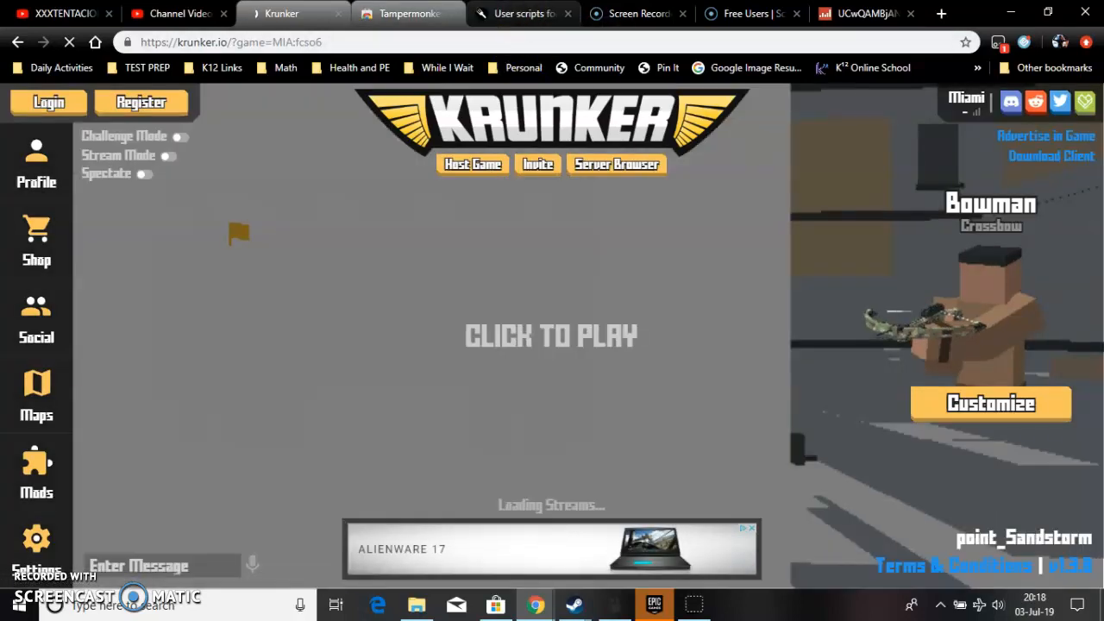
click(405, 14)
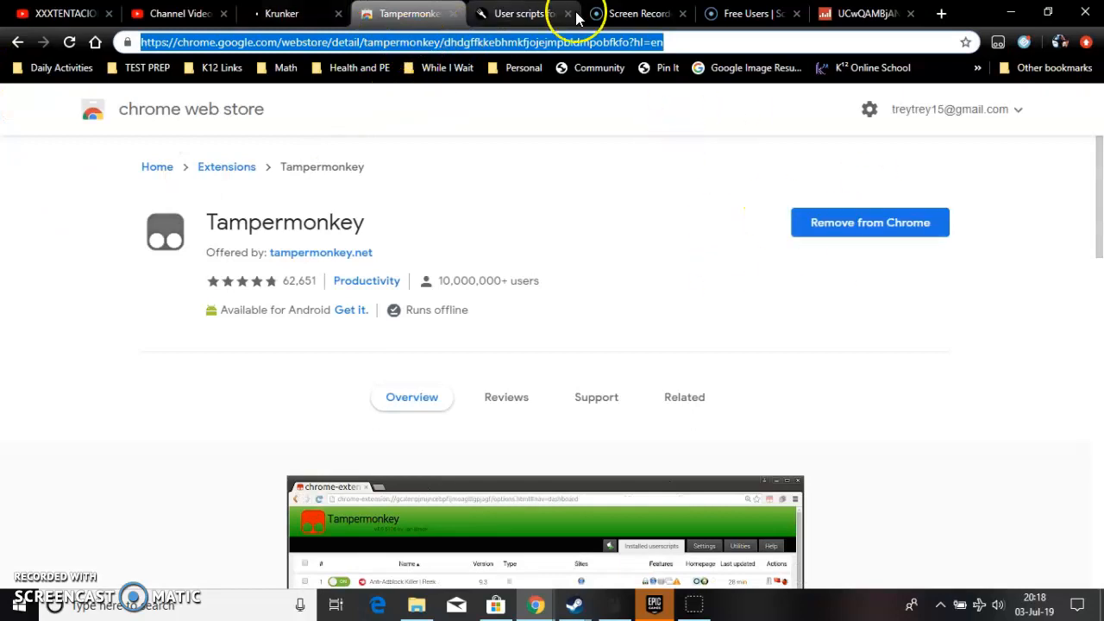
mouse_move(517, 13)
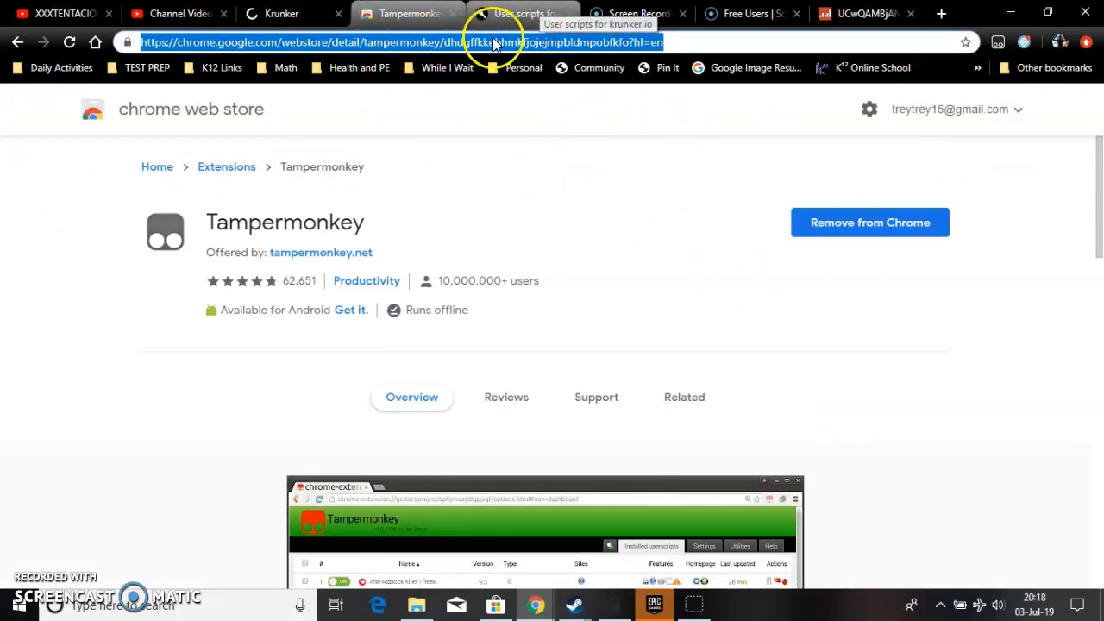
Browse the Greasy Fork krunker.io script list for alternatives, then return to the Krunker game.
click(518, 14)
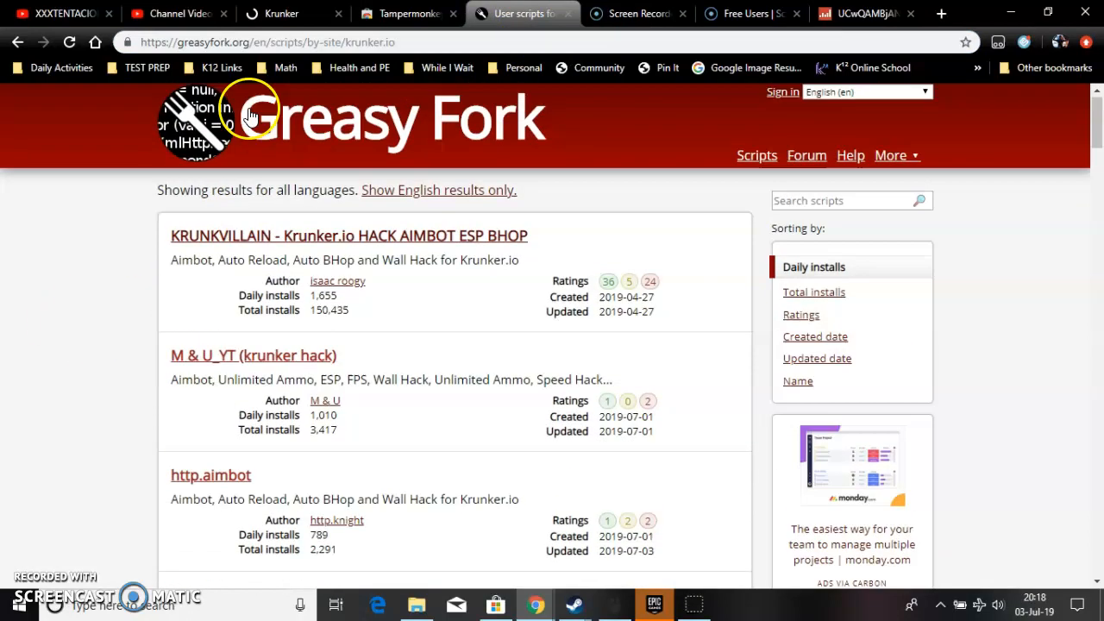
scroll(down, 3)
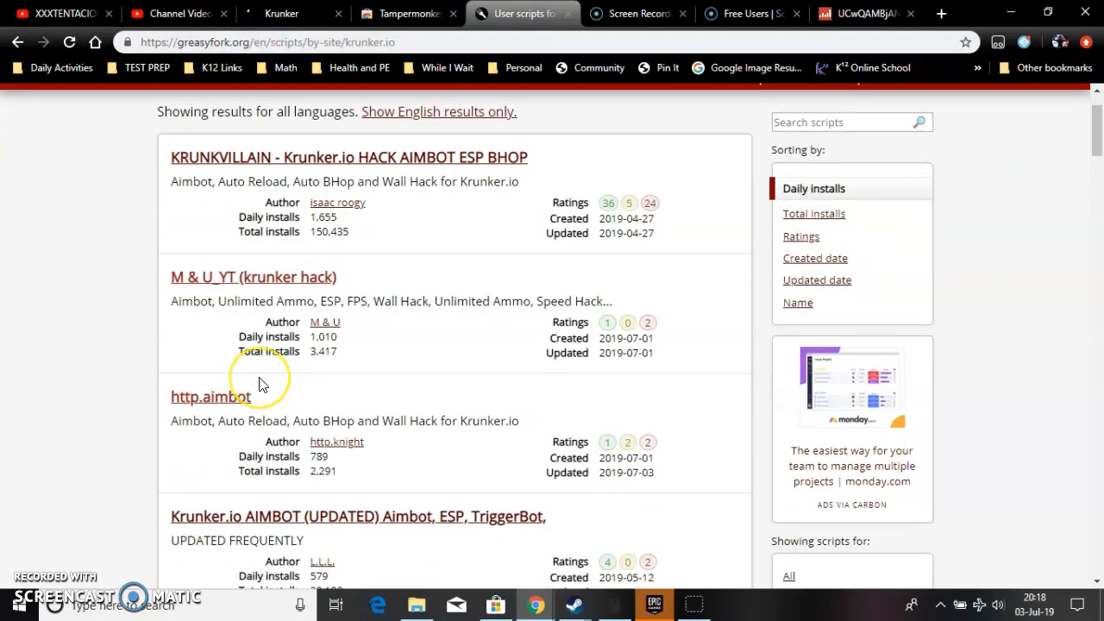
mouse_move(262, 380)
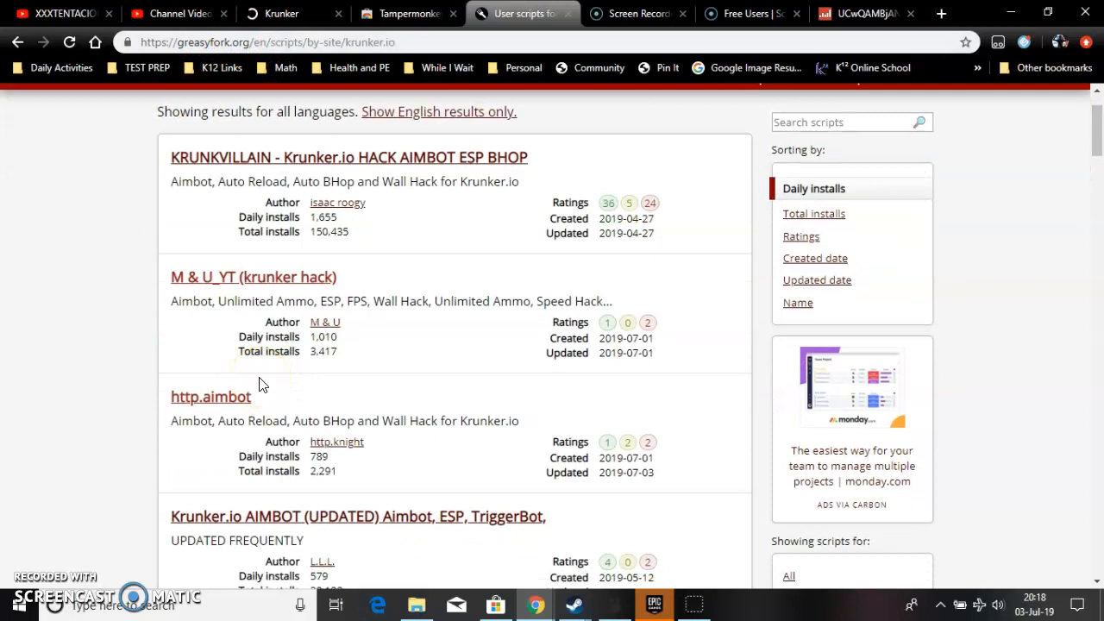
scroll(down, 3)
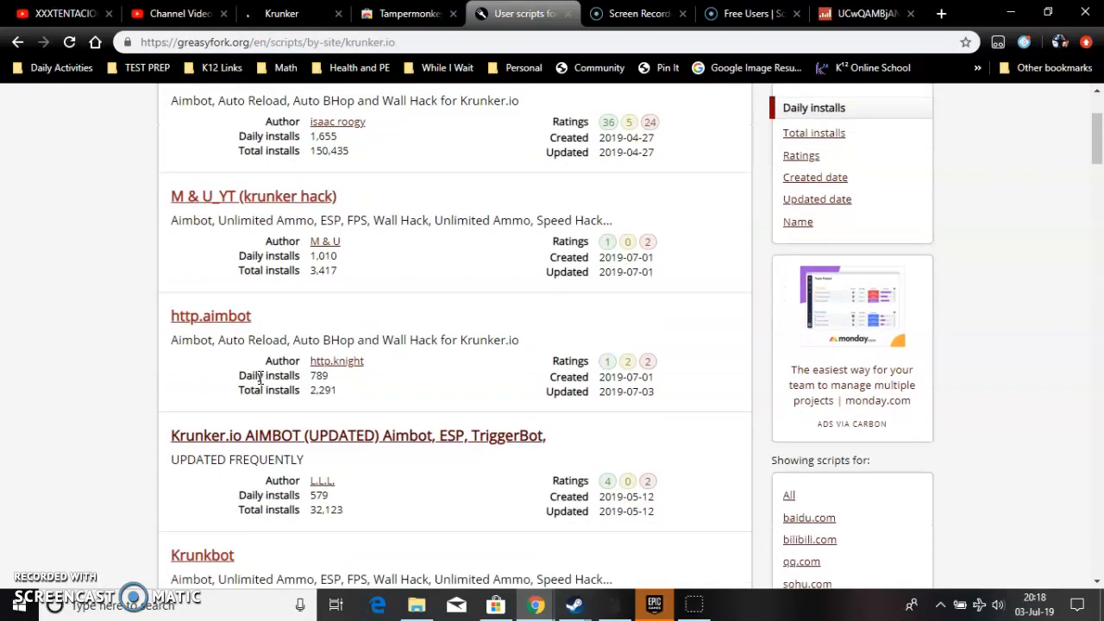
mouse_move(224, 311)
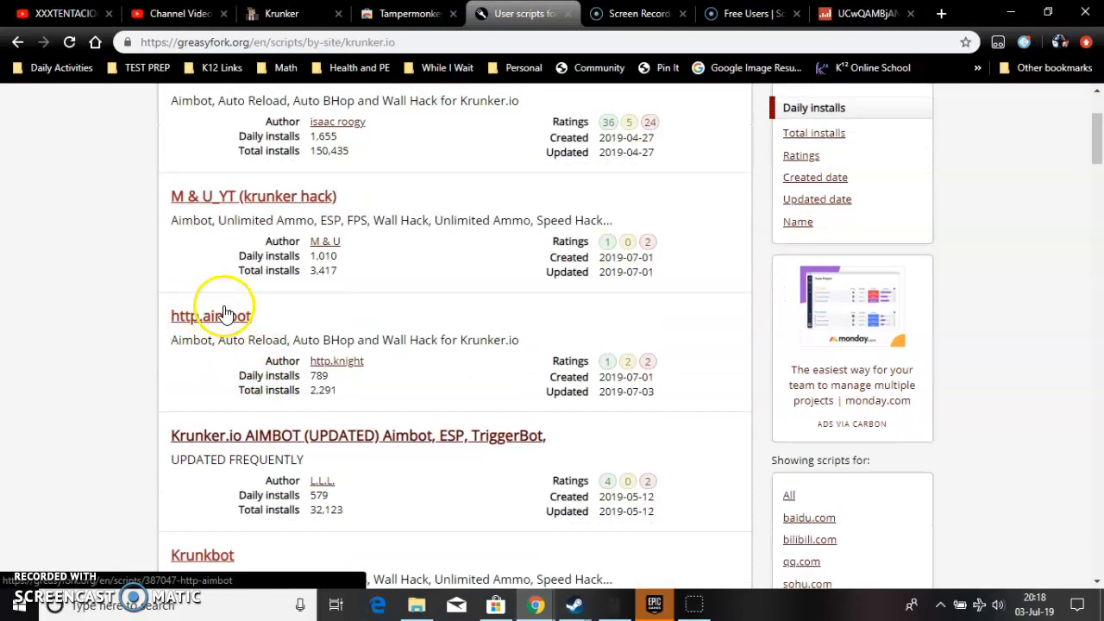
mouse_move(169, 321)
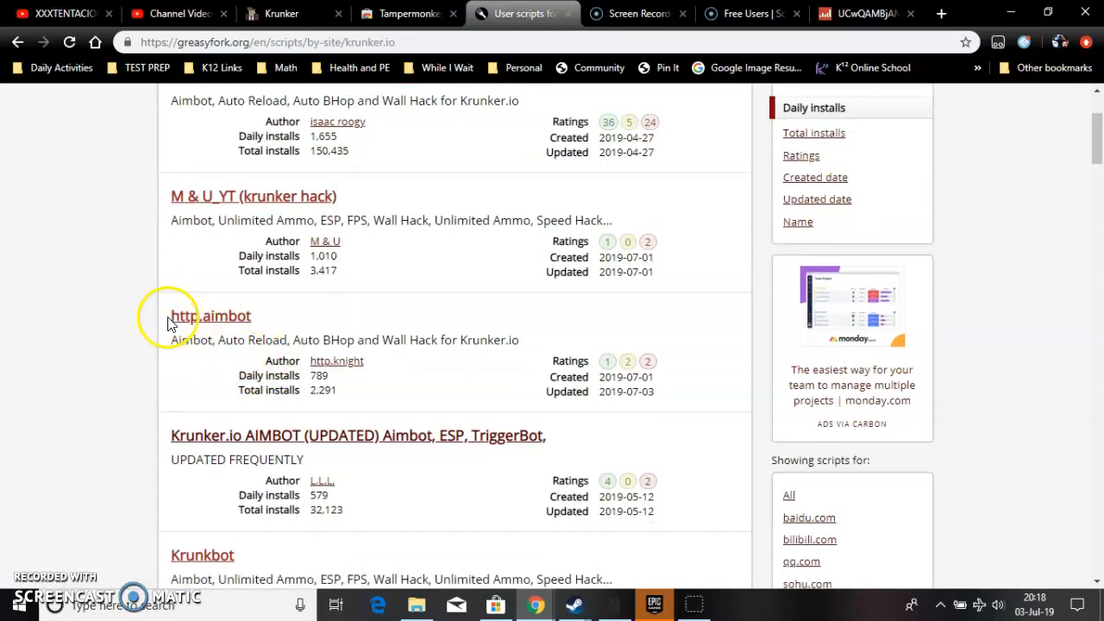
double_click(210, 316)
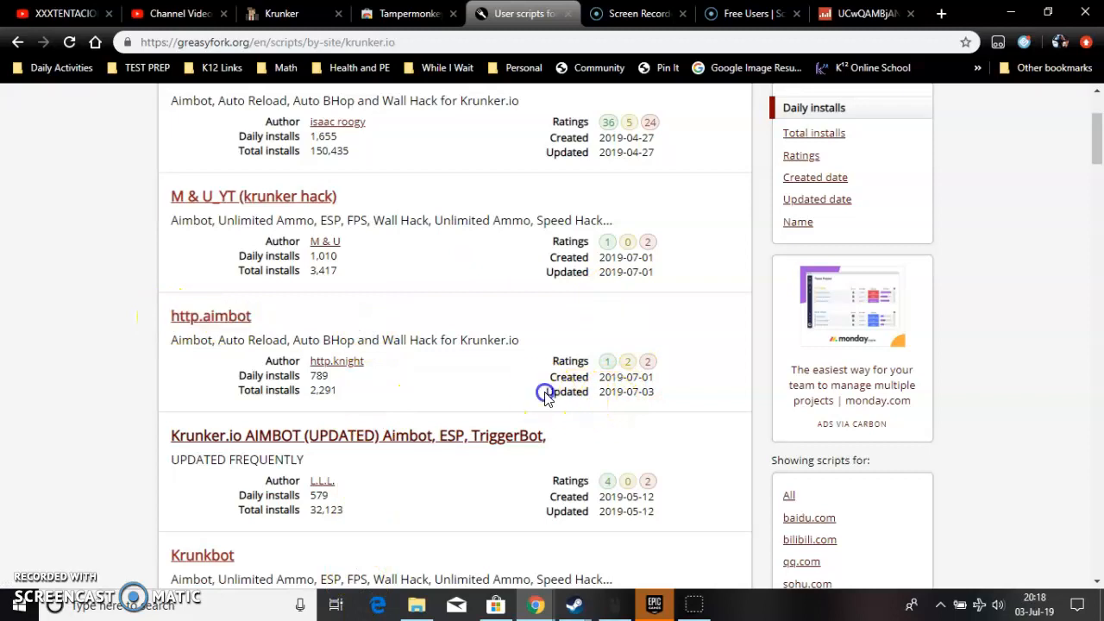
scroll(up, 3)
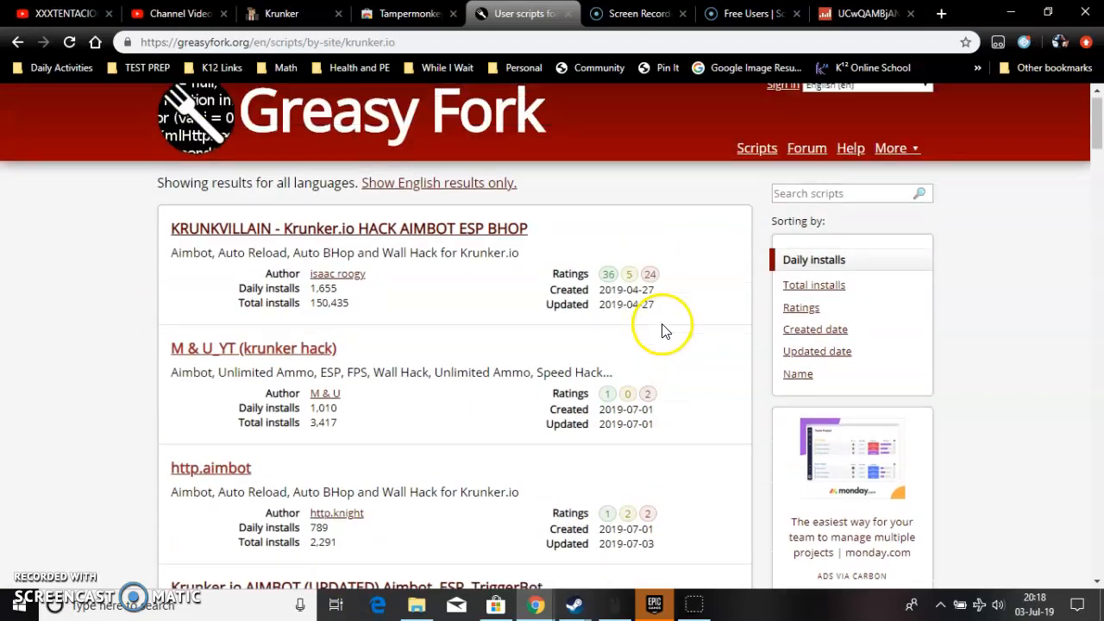
click(290, 14)
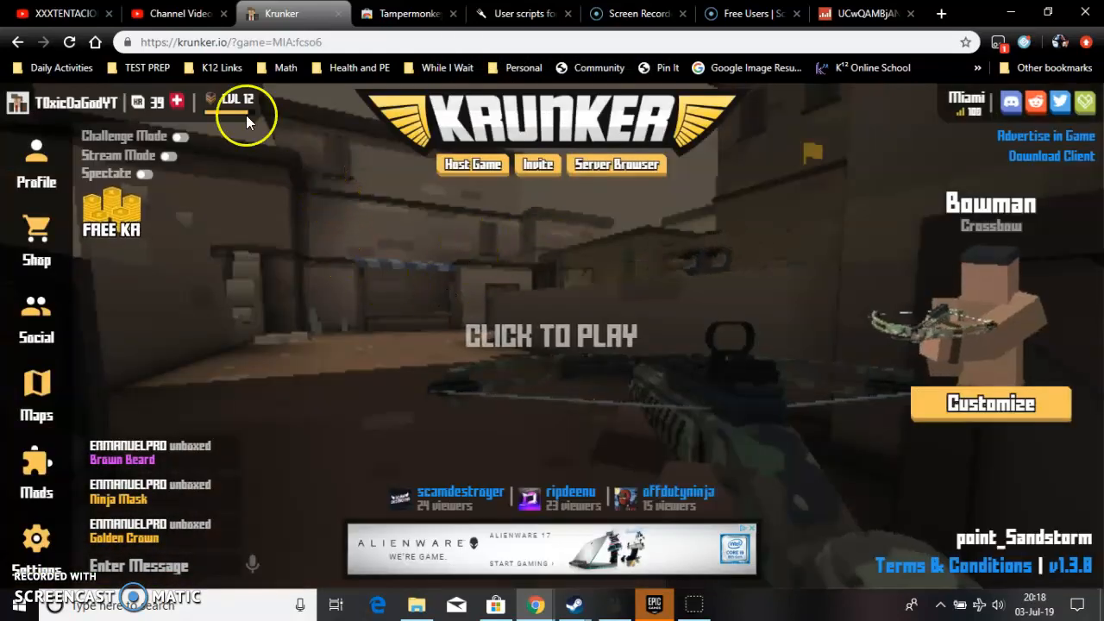
mouse_move(198, 164)
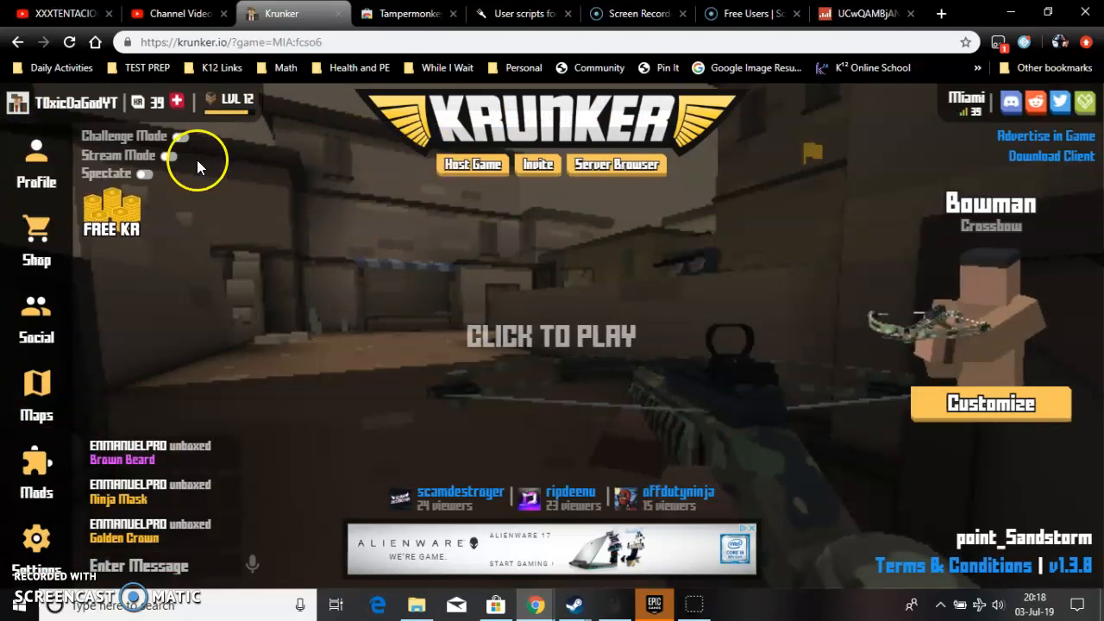
Check Krunker settings and Tampermonkey's installed userscripts, then return to the Tampermonkey listing.
click(37, 538)
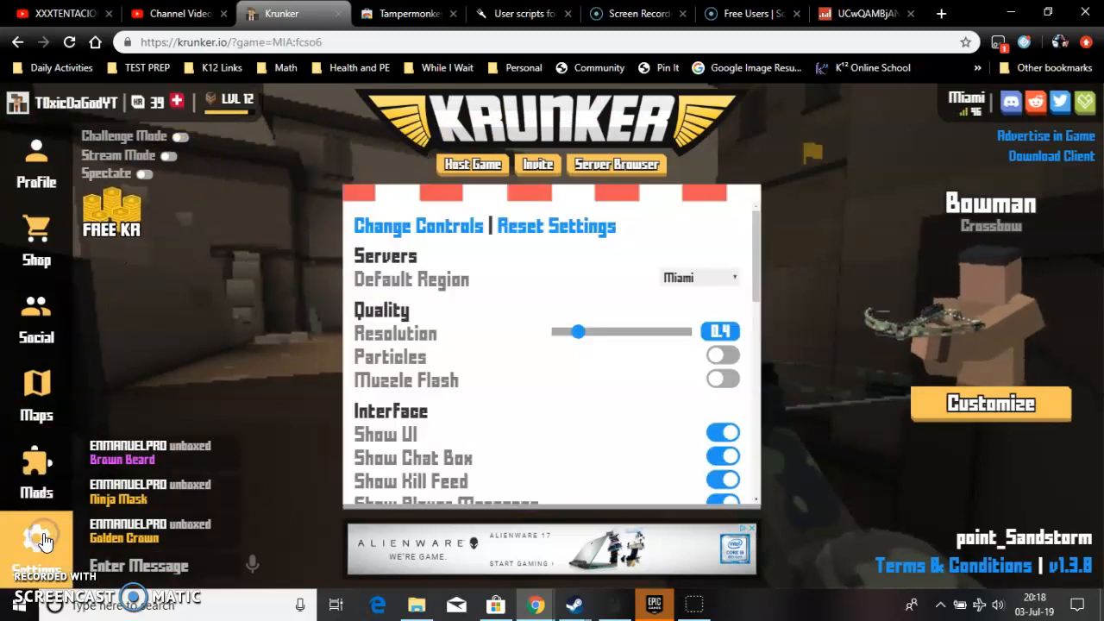
mouse_move(681, 370)
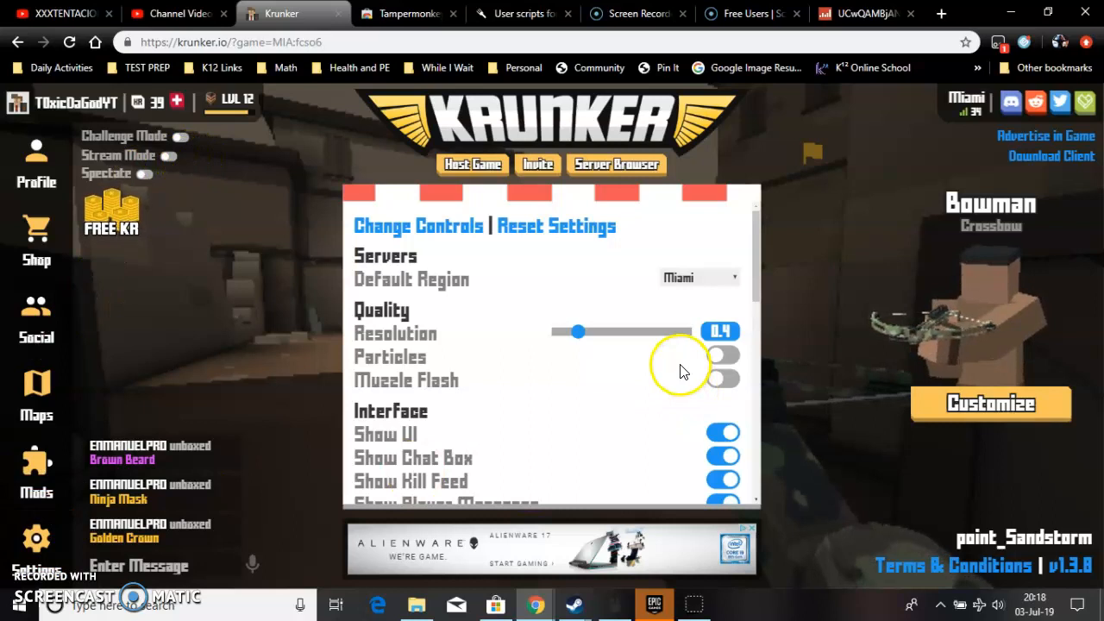
scroll(down, 3)
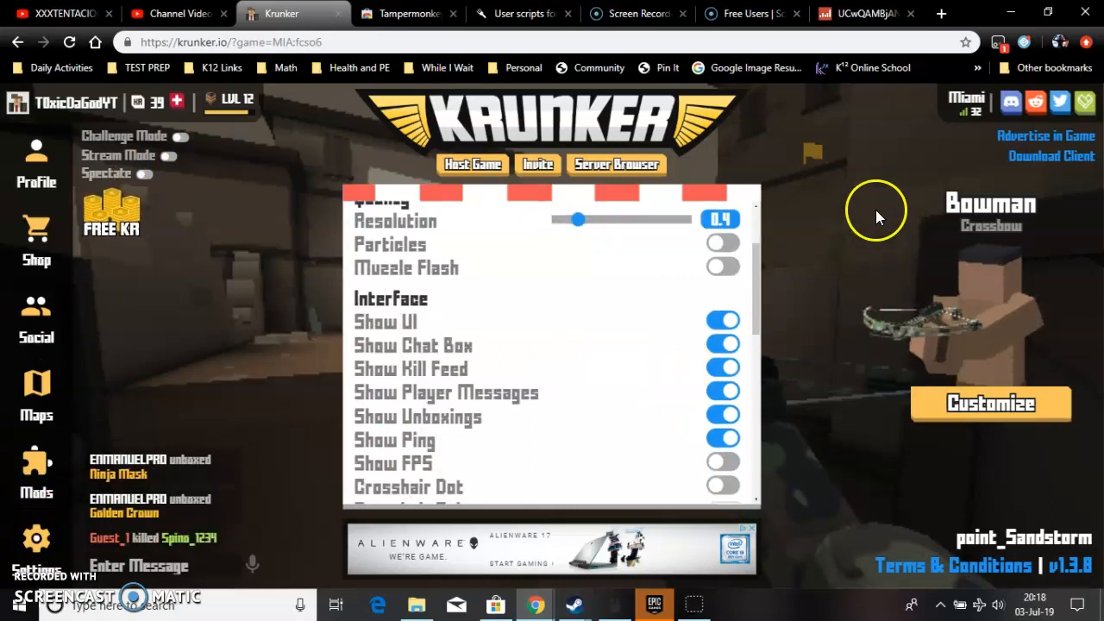
click(997, 42)
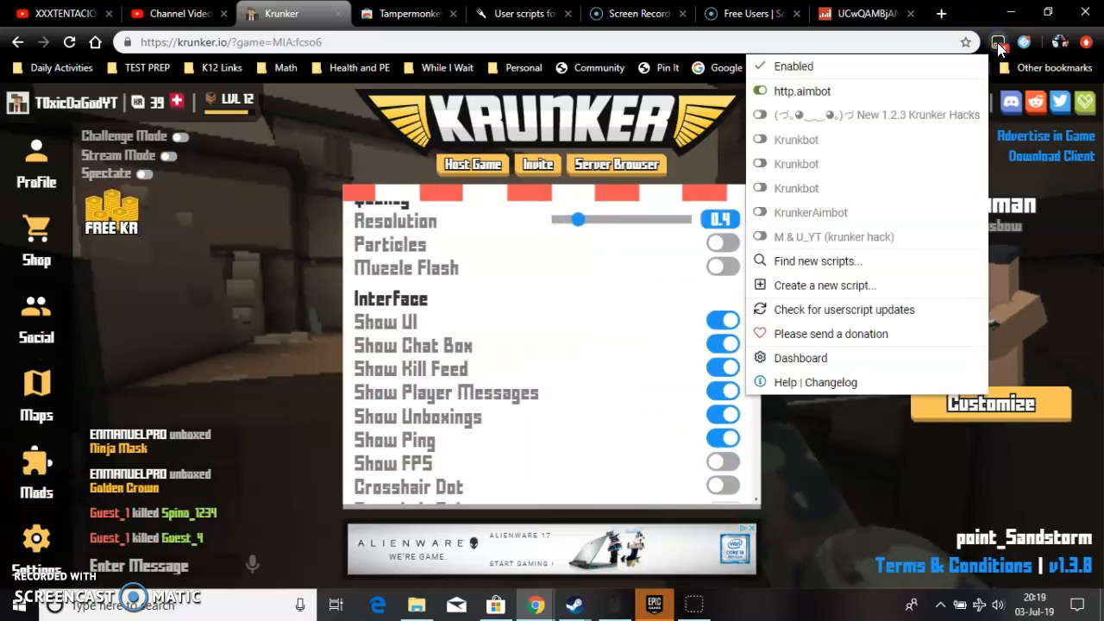
click(617, 309)
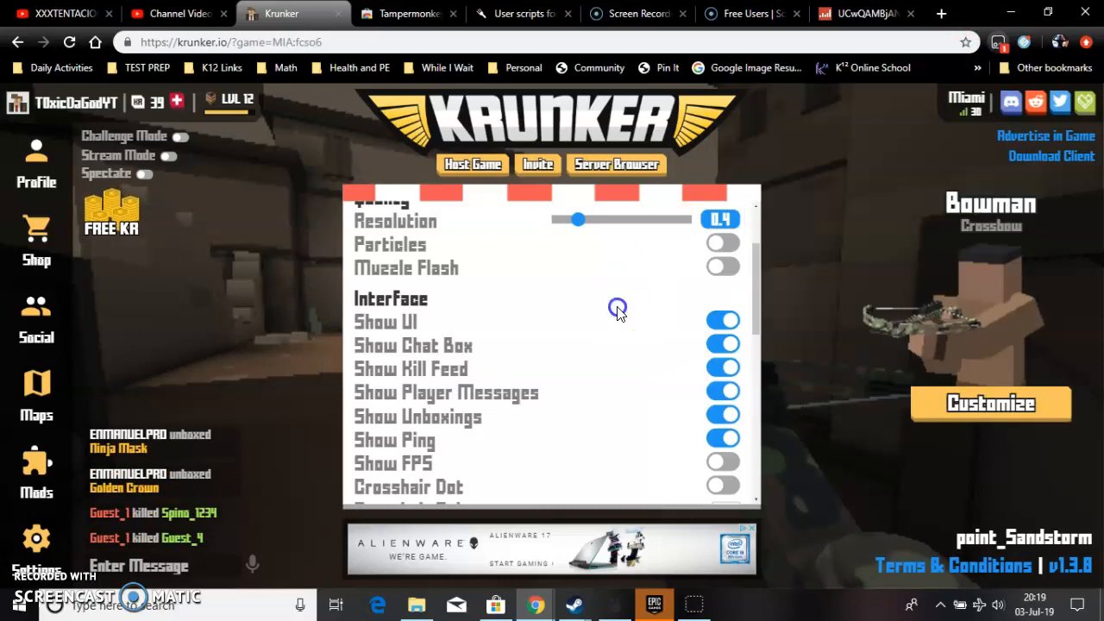
click(407, 14)
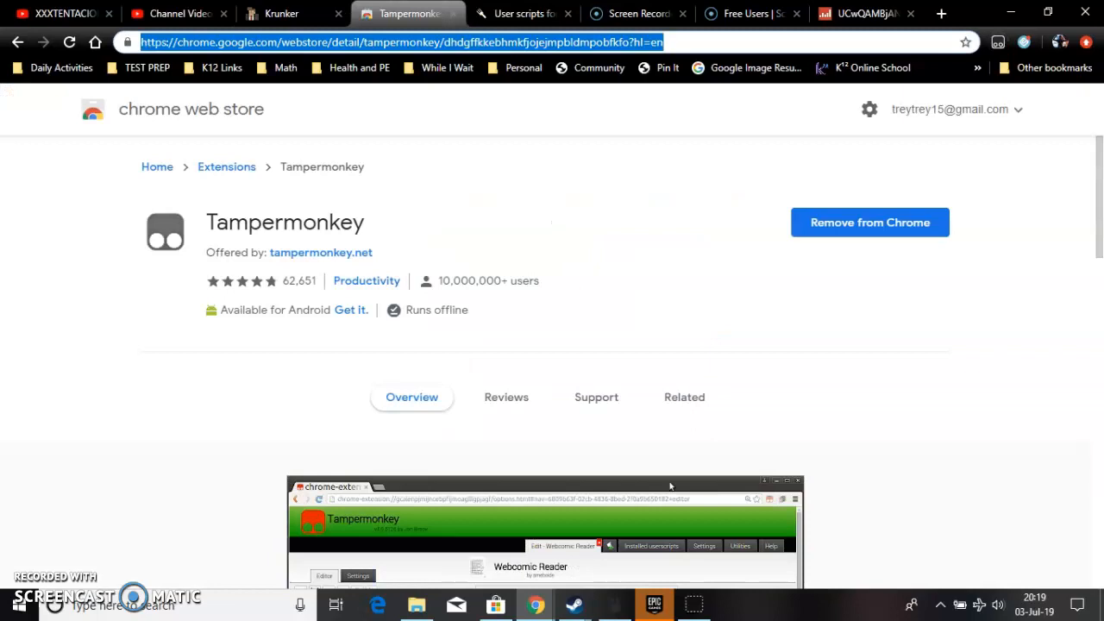
Glance at the Krunker and Tampermonkey tabs, then show the Greasy Fork krunker.io script list.
click(285, 14)
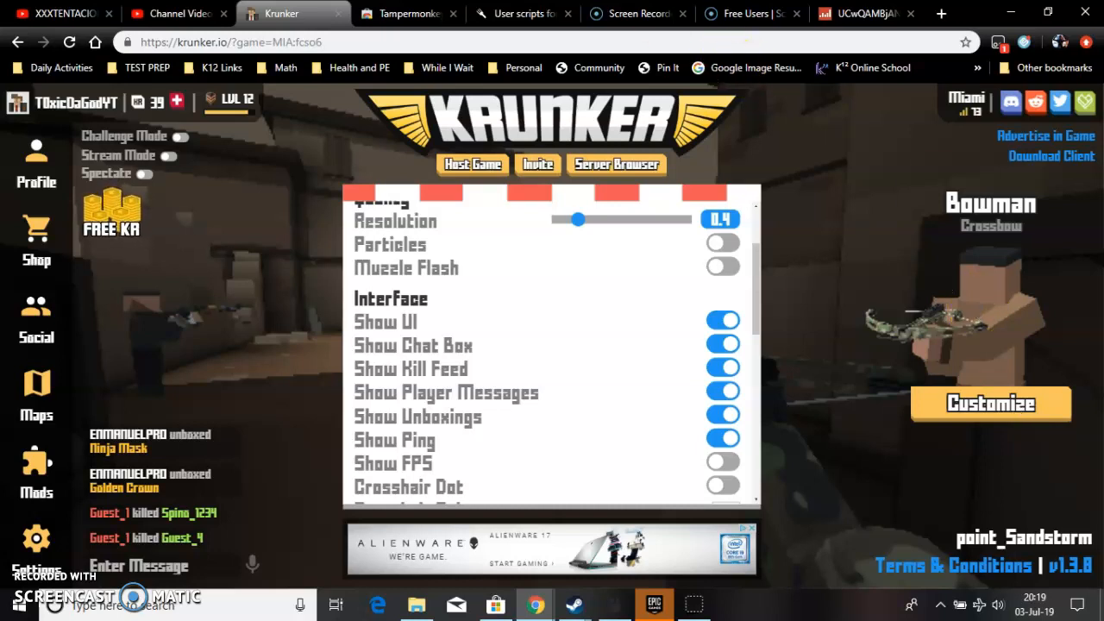
click(405, 14)
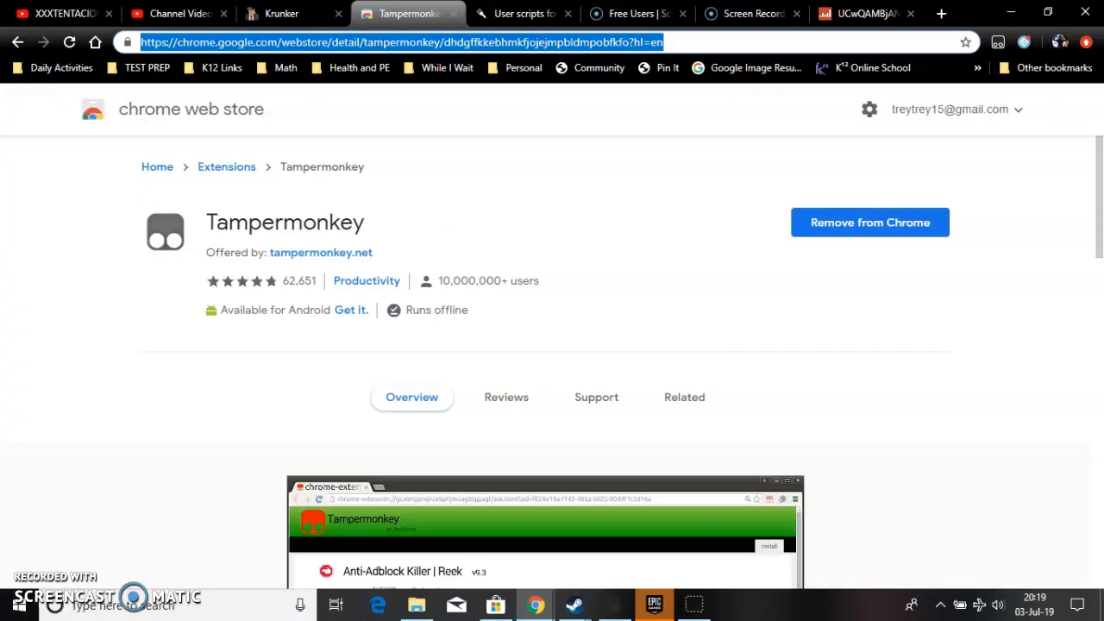
click(524, 14)
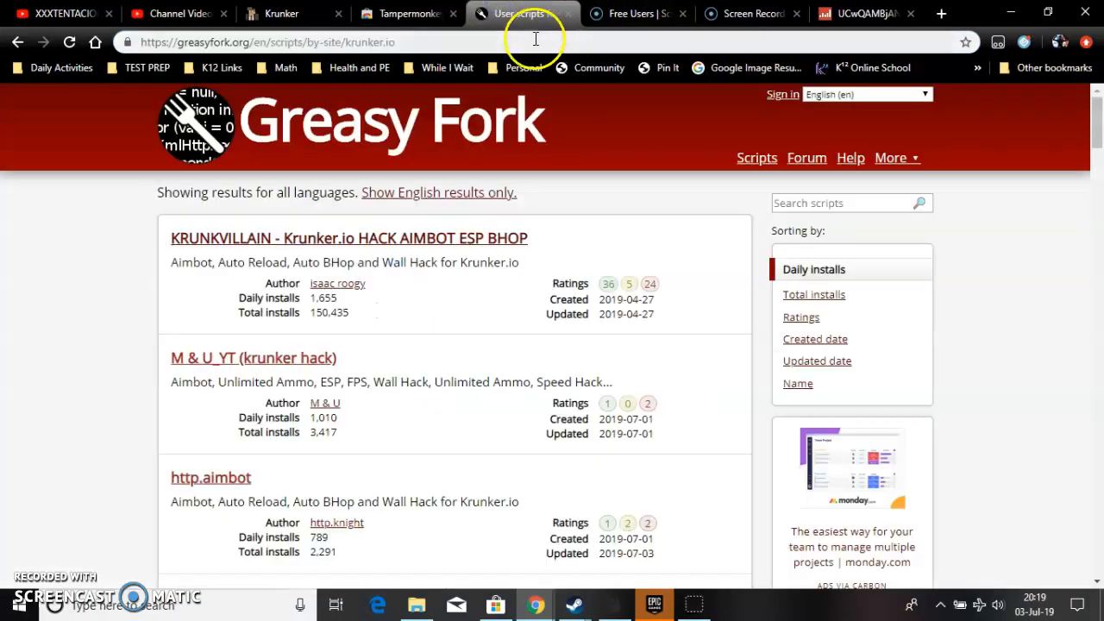
Scroll through the Greasy Fork krunker.io scripts for alternatives, then start a fresh blank tab.
scroll(down, 3)
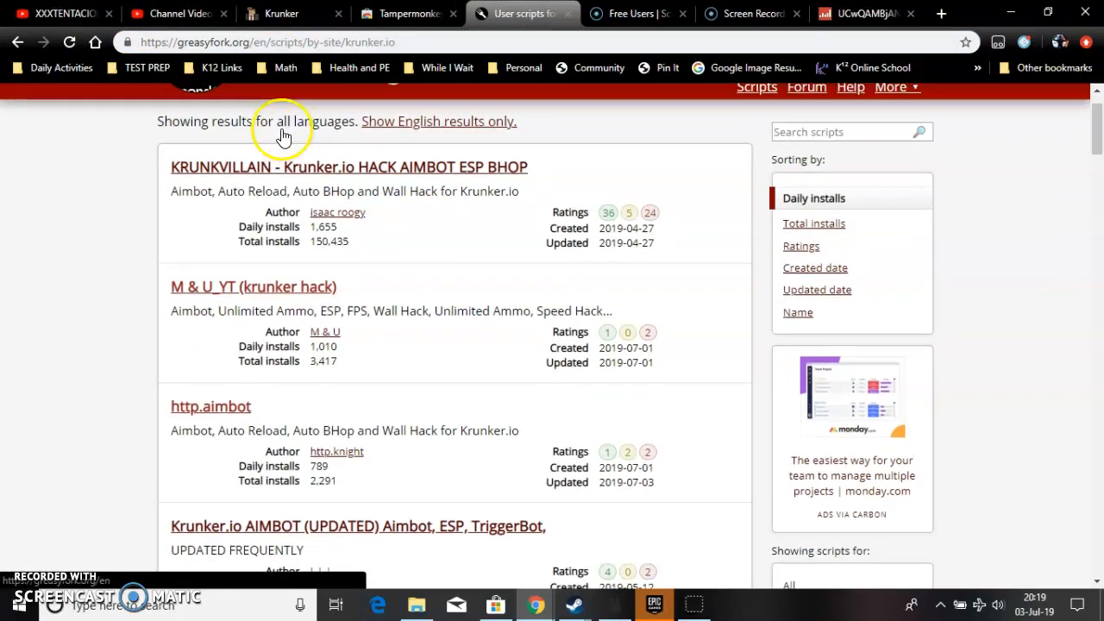
scroll(up, 3)
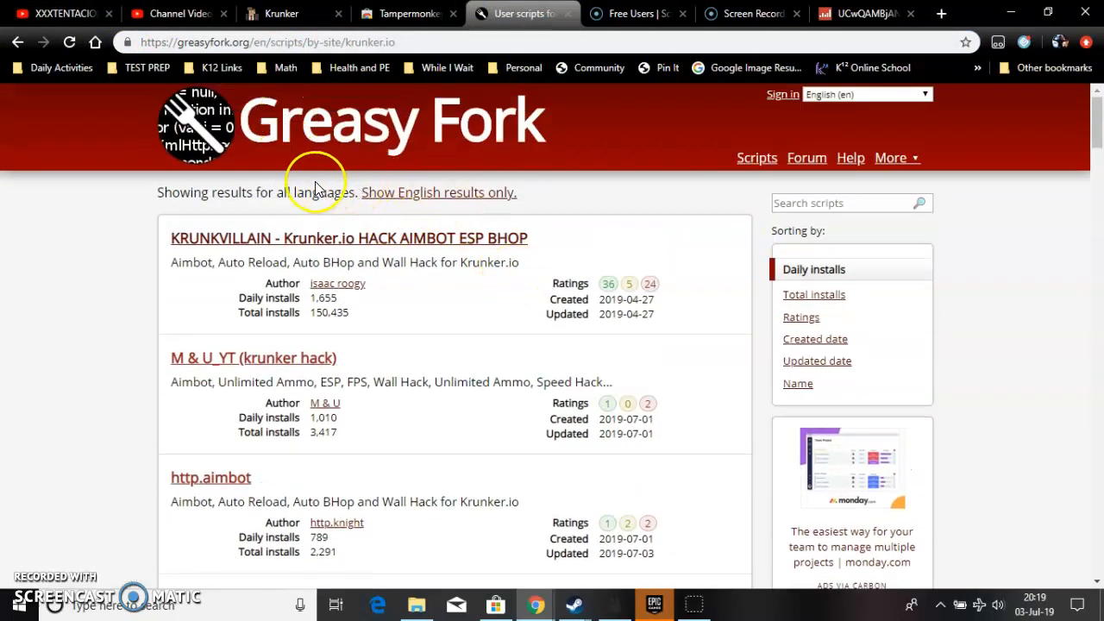
scroll(down, 3)
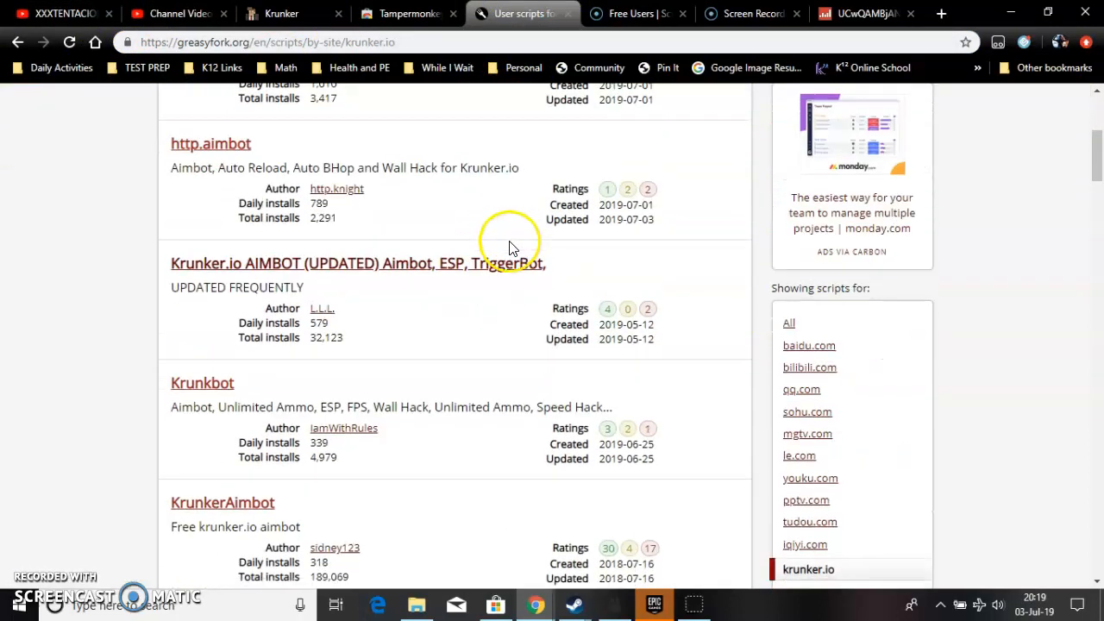
scroll(down, 3)
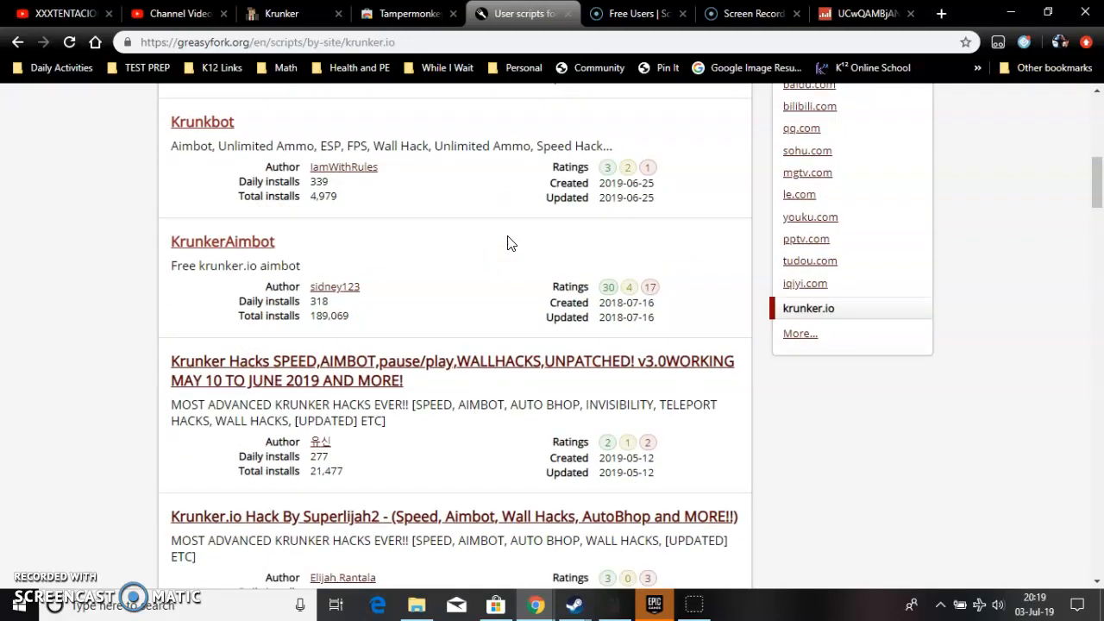
scroll(down, 3)
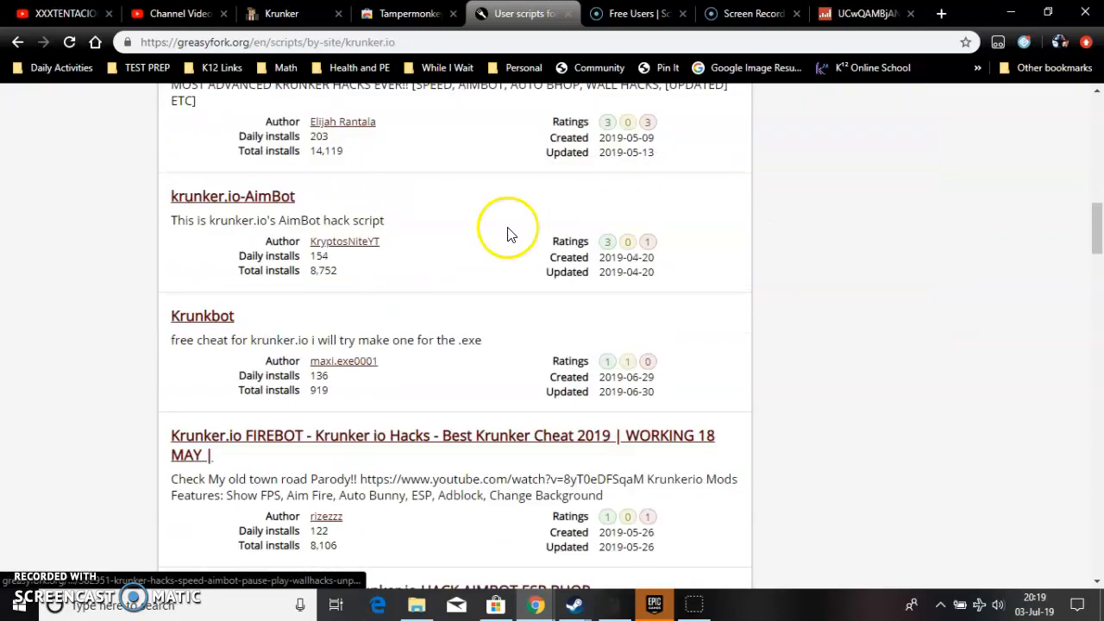
scroll(up, 3)
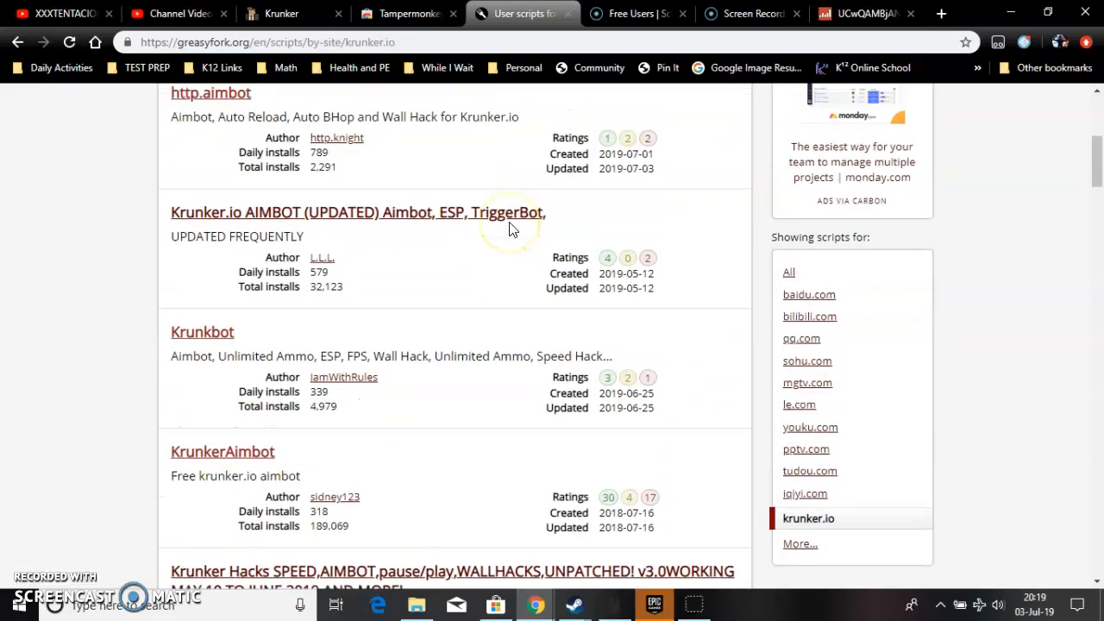
scroll(up, 3)
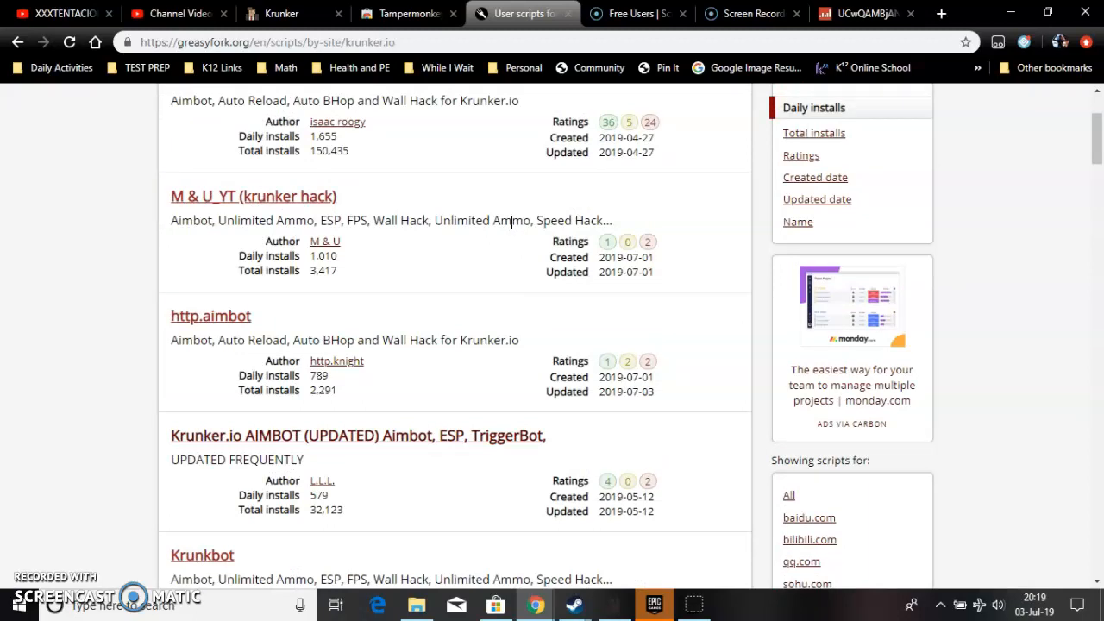
mouse_move(224, 302)
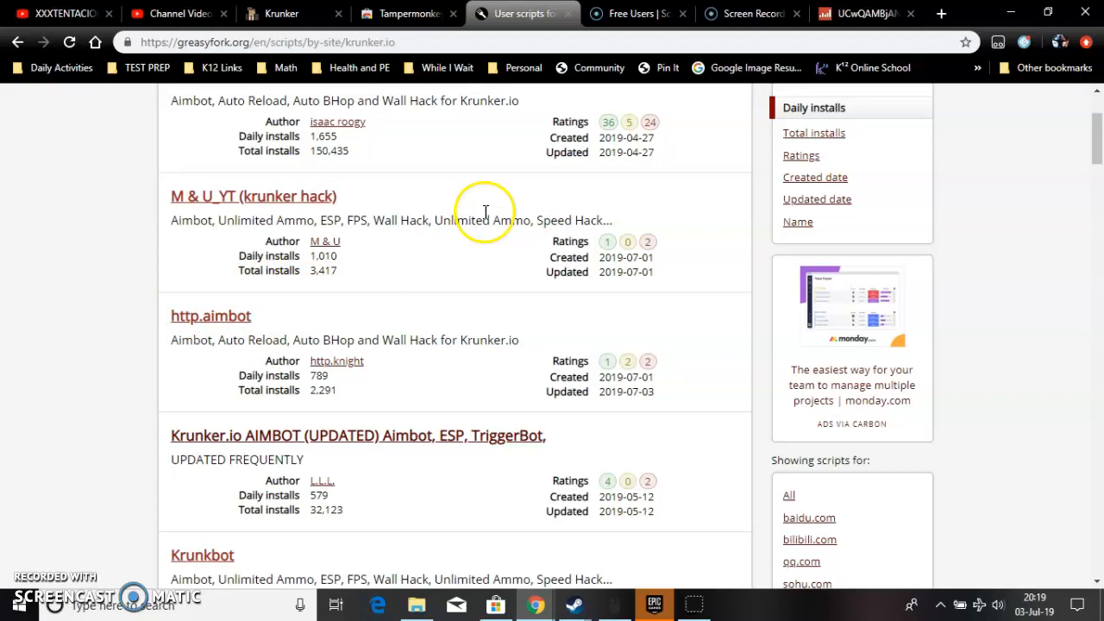
mouse_move(485, 145)
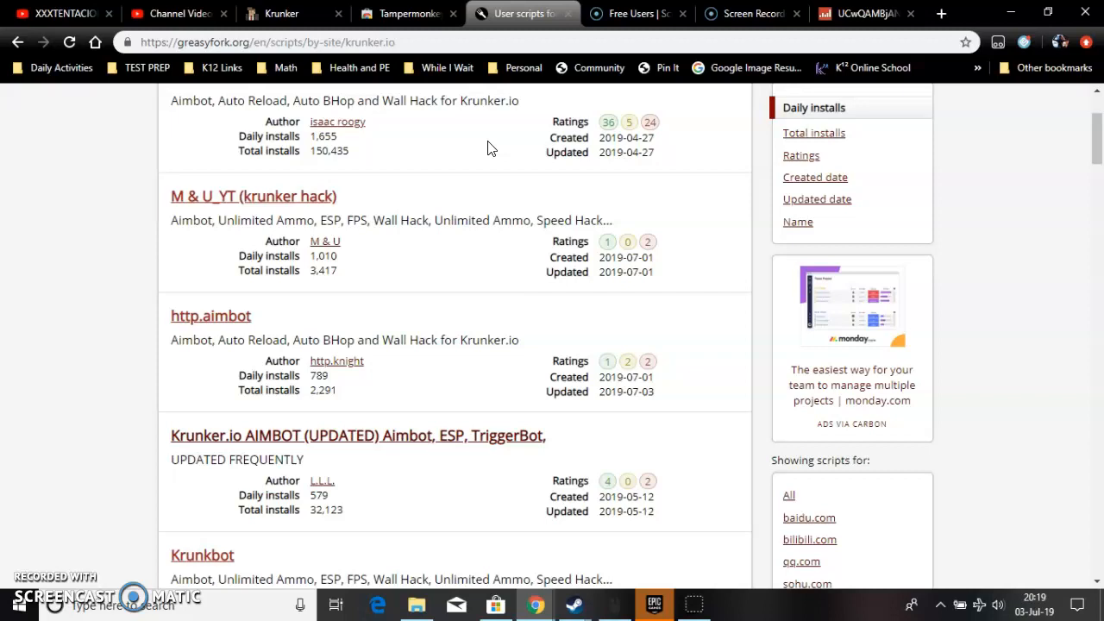
mouse_move(422, 138)
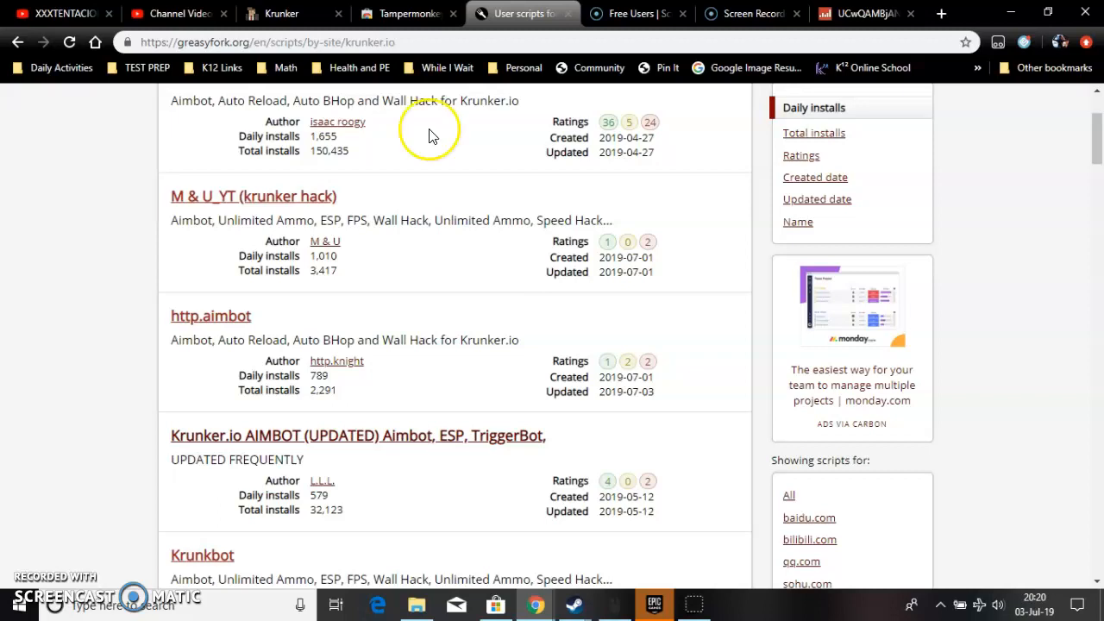
mouse_move(277, 124)
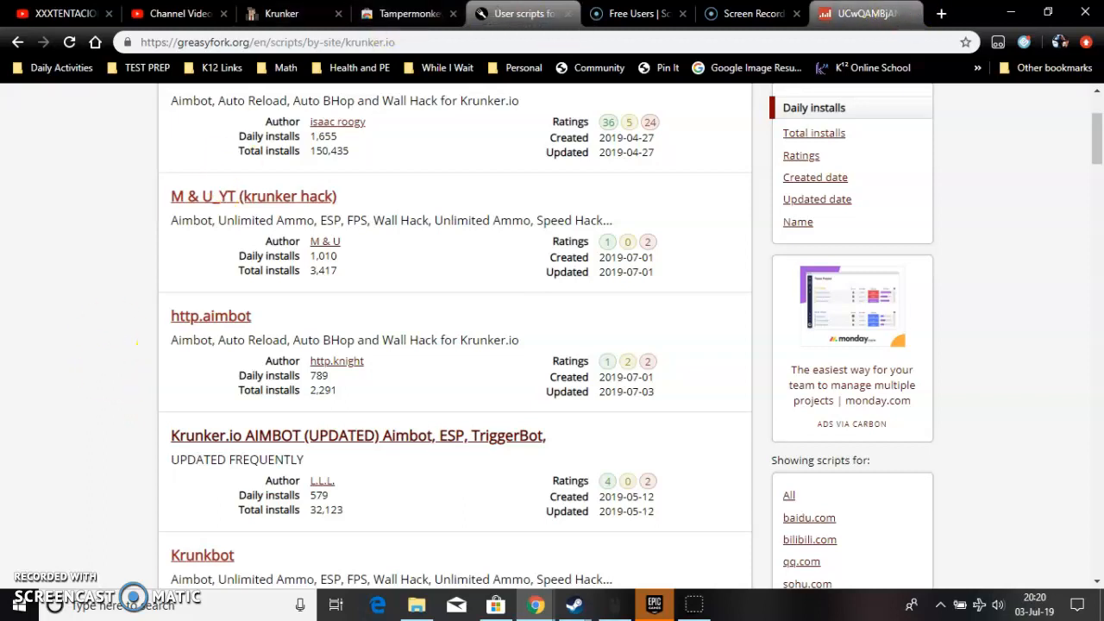
click(940, 14)
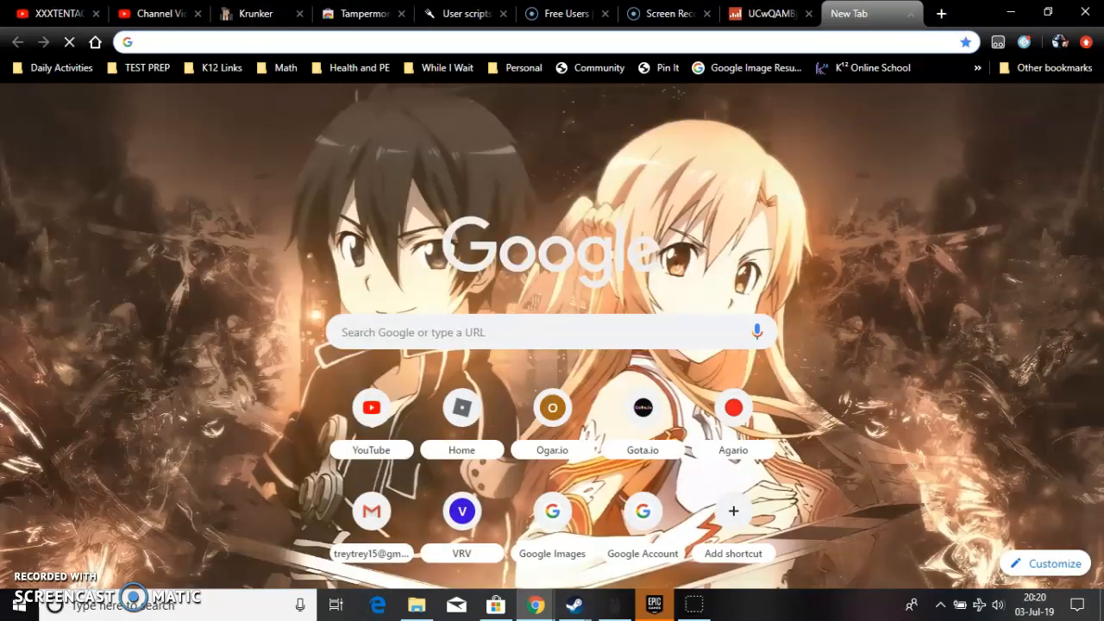
Move the blank tab beside the Tampermonkey tab, recheck the Greasy Fork list, and show the blank tab.
click(464, 14)
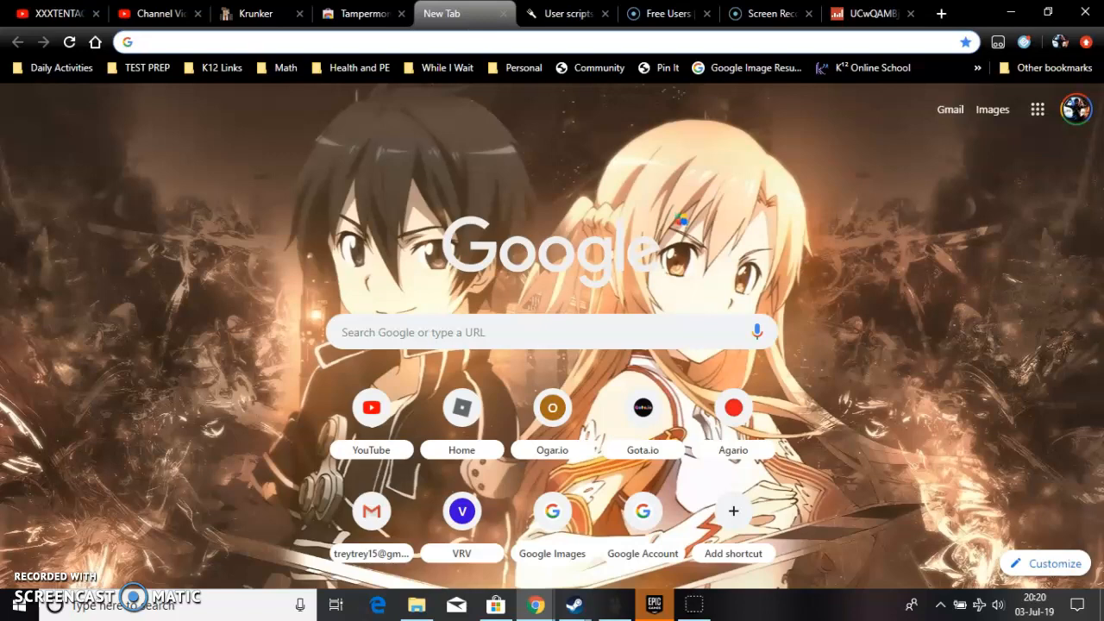
click(566, 14)
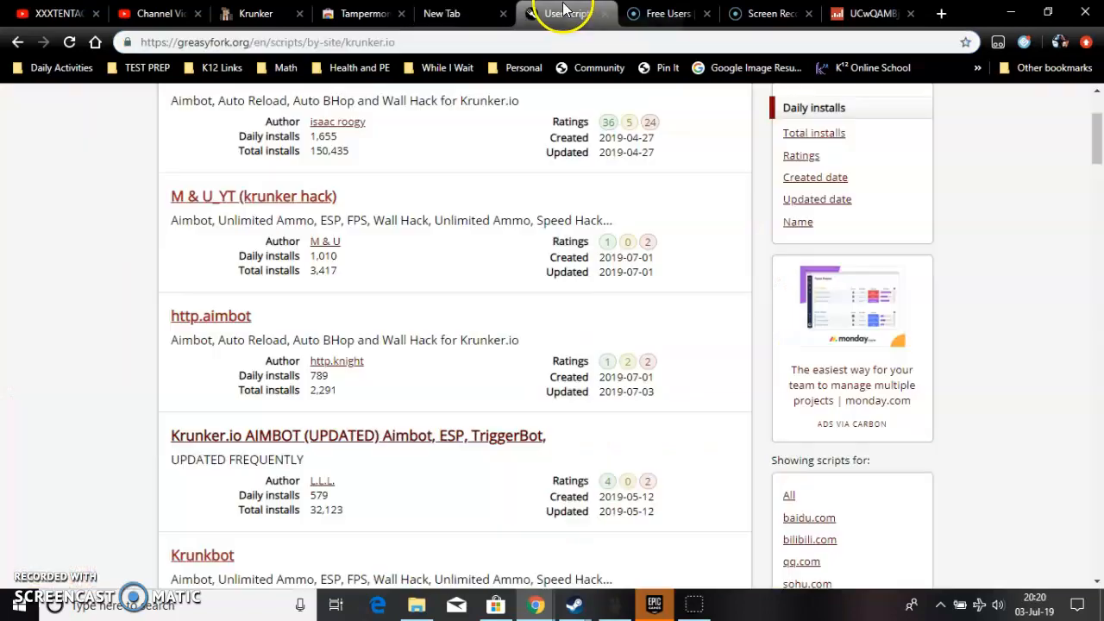
scroll(down, 3)
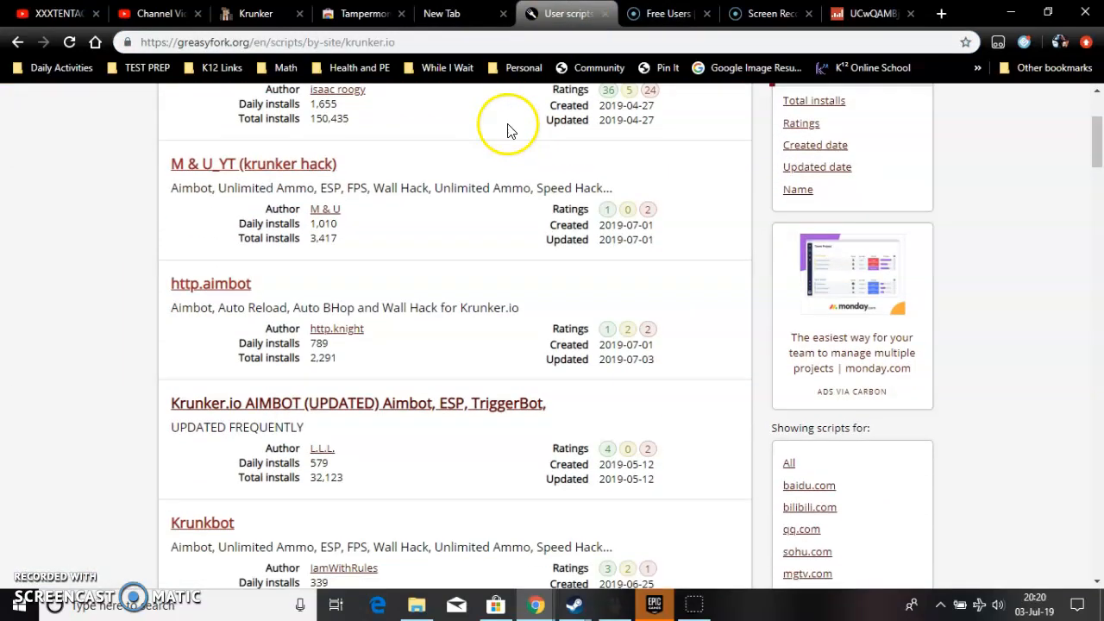
click(464, 14)
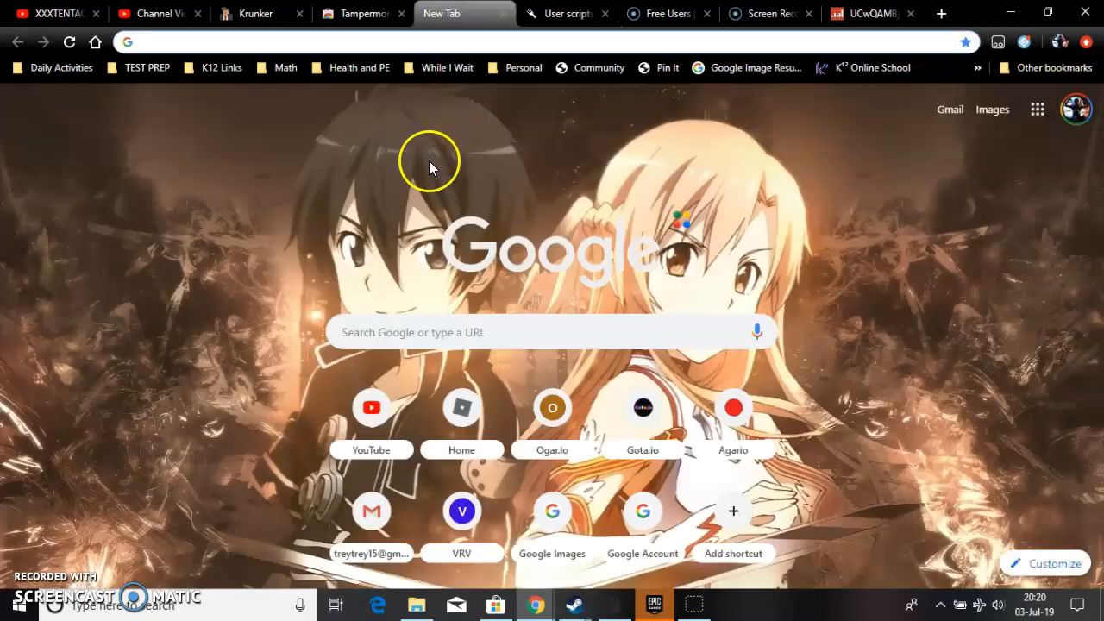
mouse_move(226, 231)
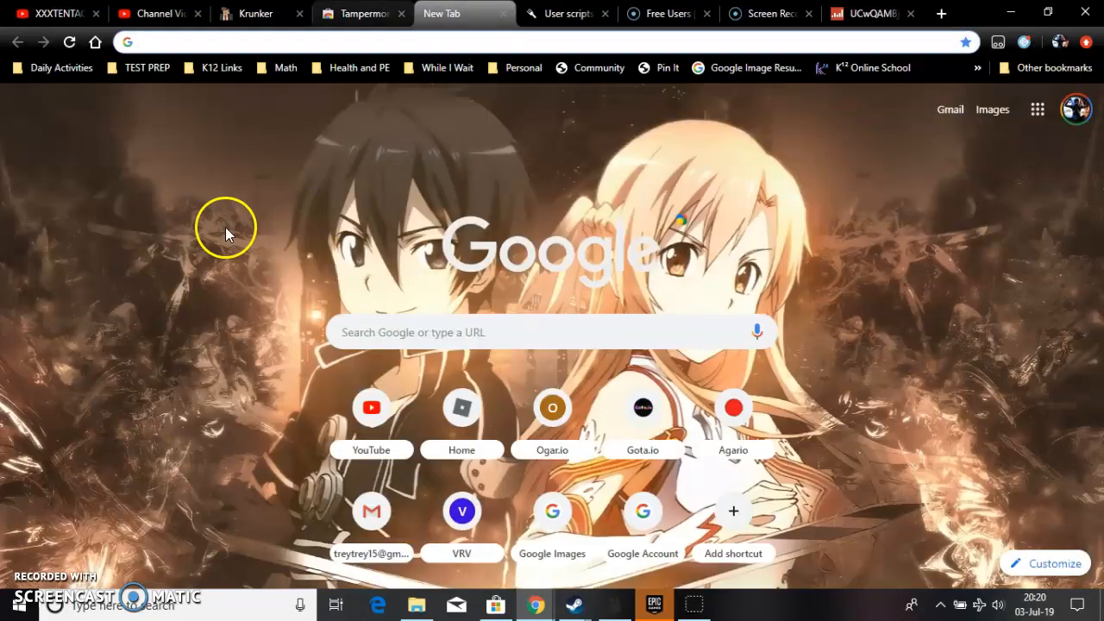
mouse_move(172, 309)
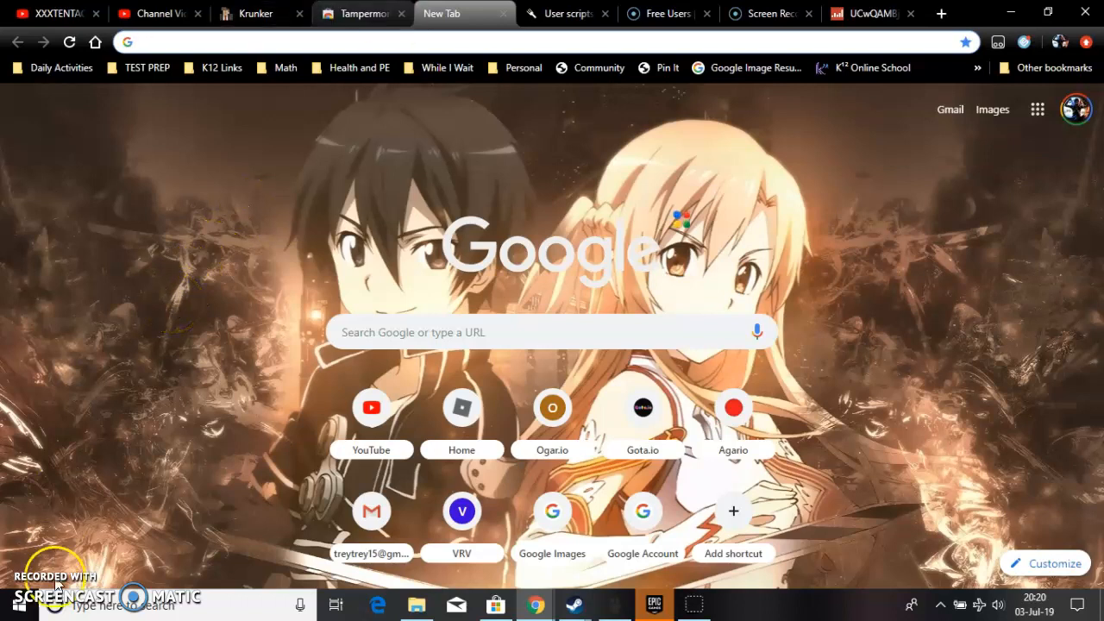
mouse_move(229, 472)
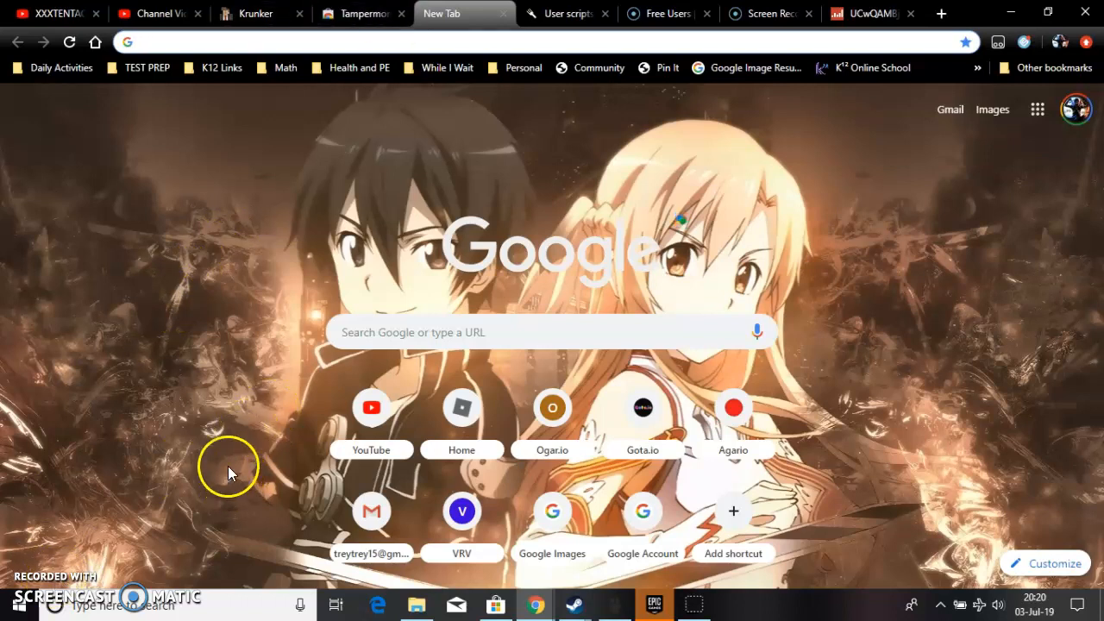